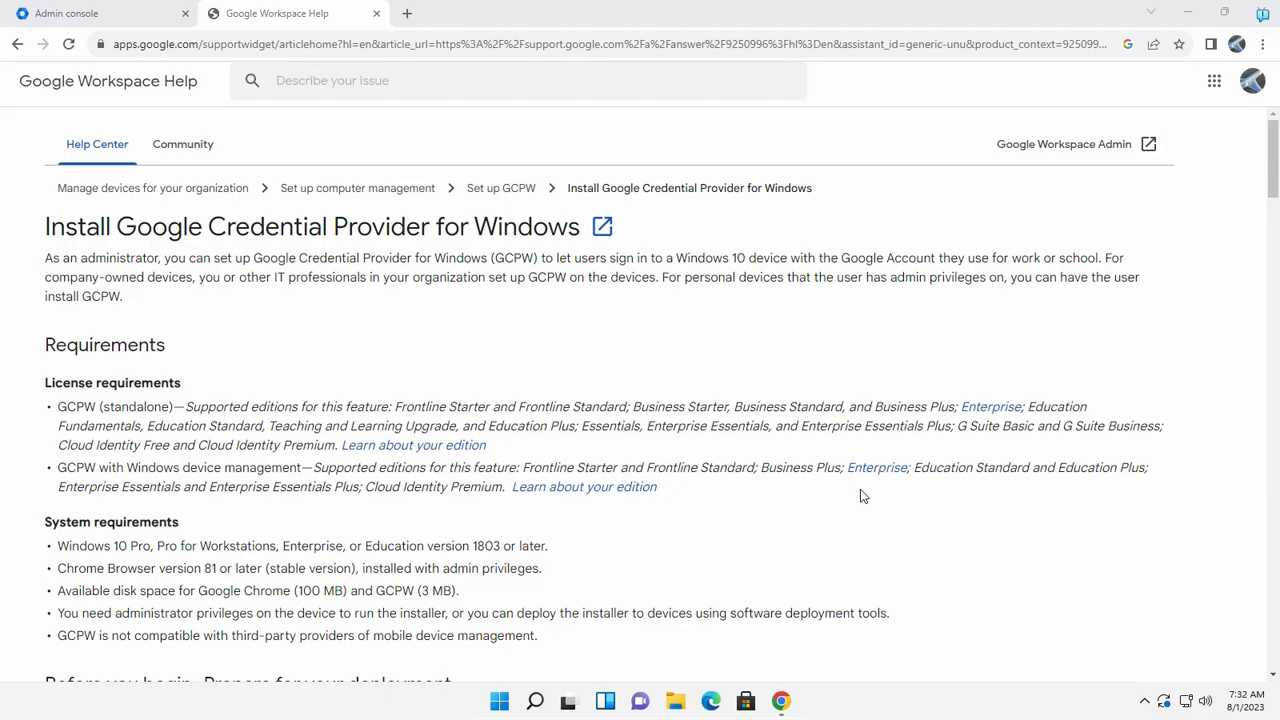
- Leave the GCPW installation Help article and return to the Admin console tab
click(100, 13)
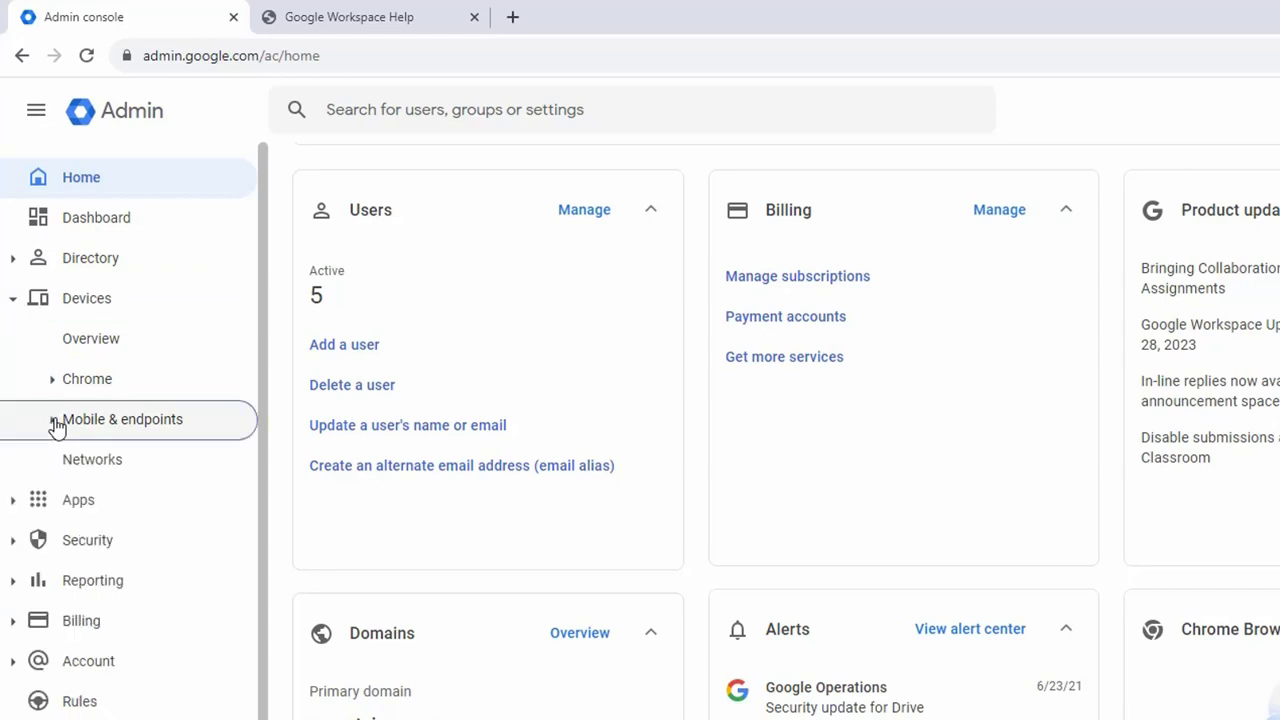
- Navigate Devices > Mobile & endpoints > Settings > Windows in the sidebar
click(122, 419)
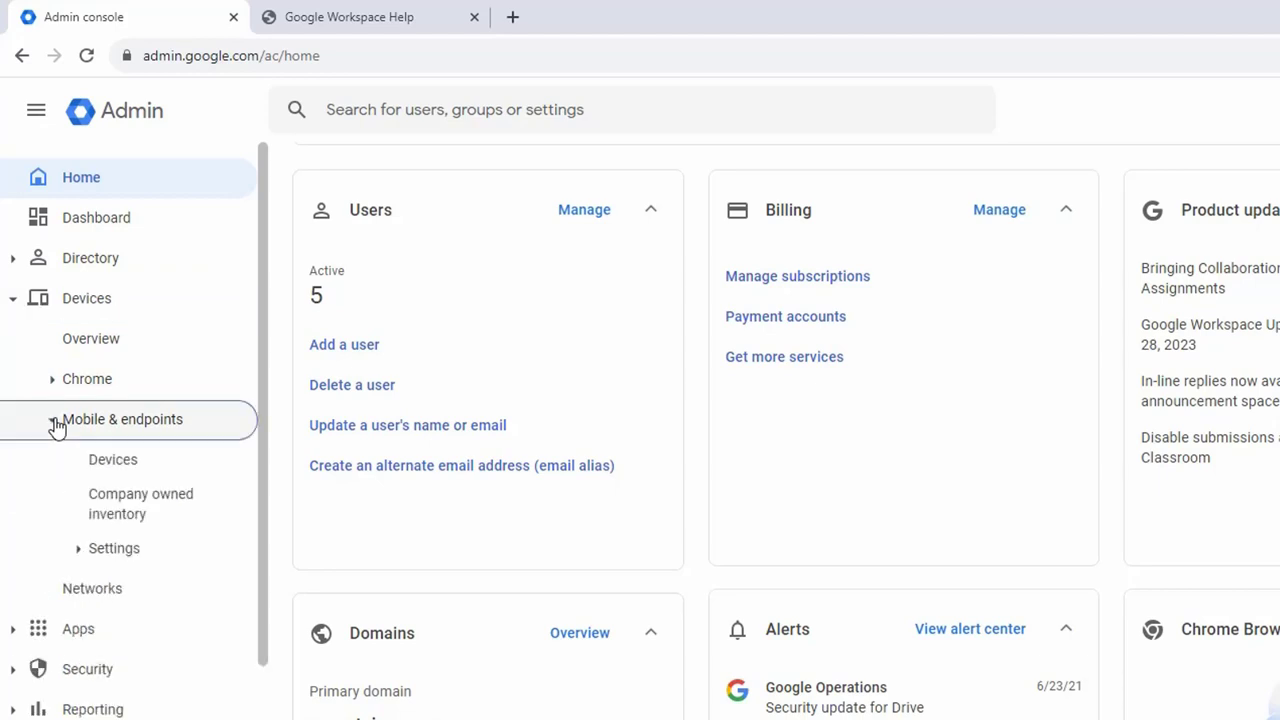
click(114, 548)
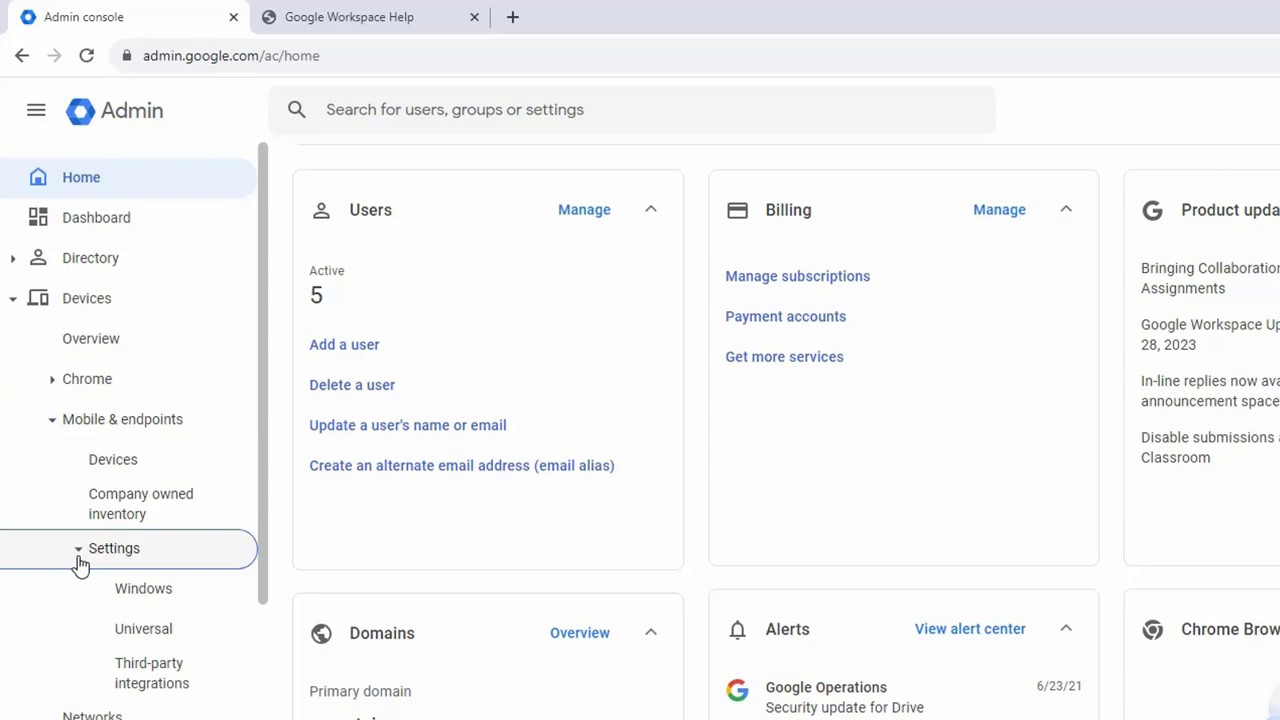
click(143, 588)
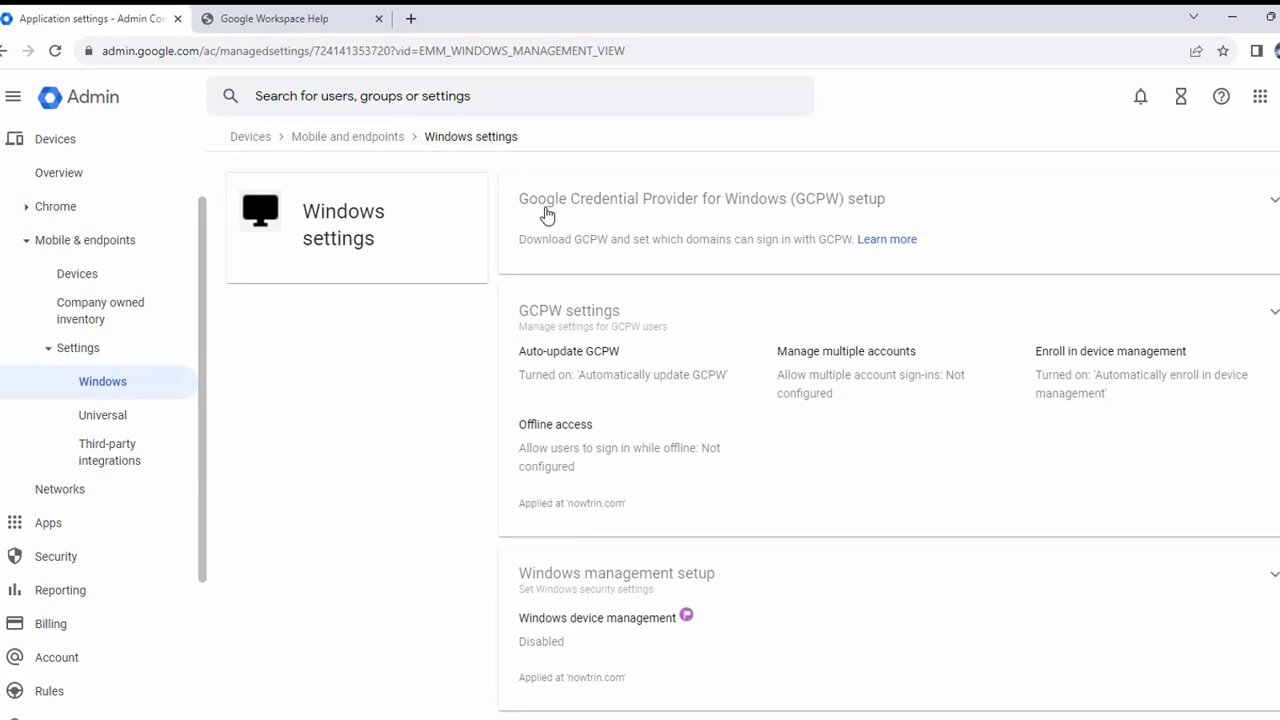
mouse_move(846, 217)
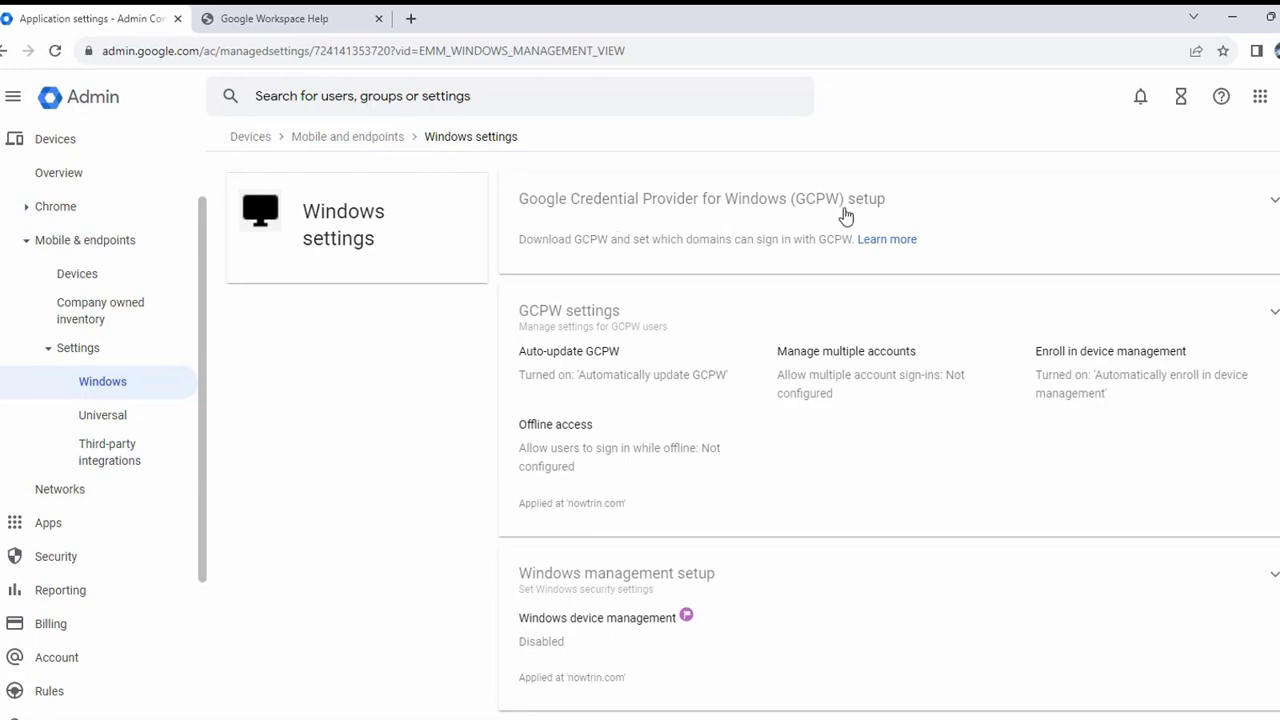
- Open the Google Credential Provider for Windows (GCPW) setup card
click(701, 198)
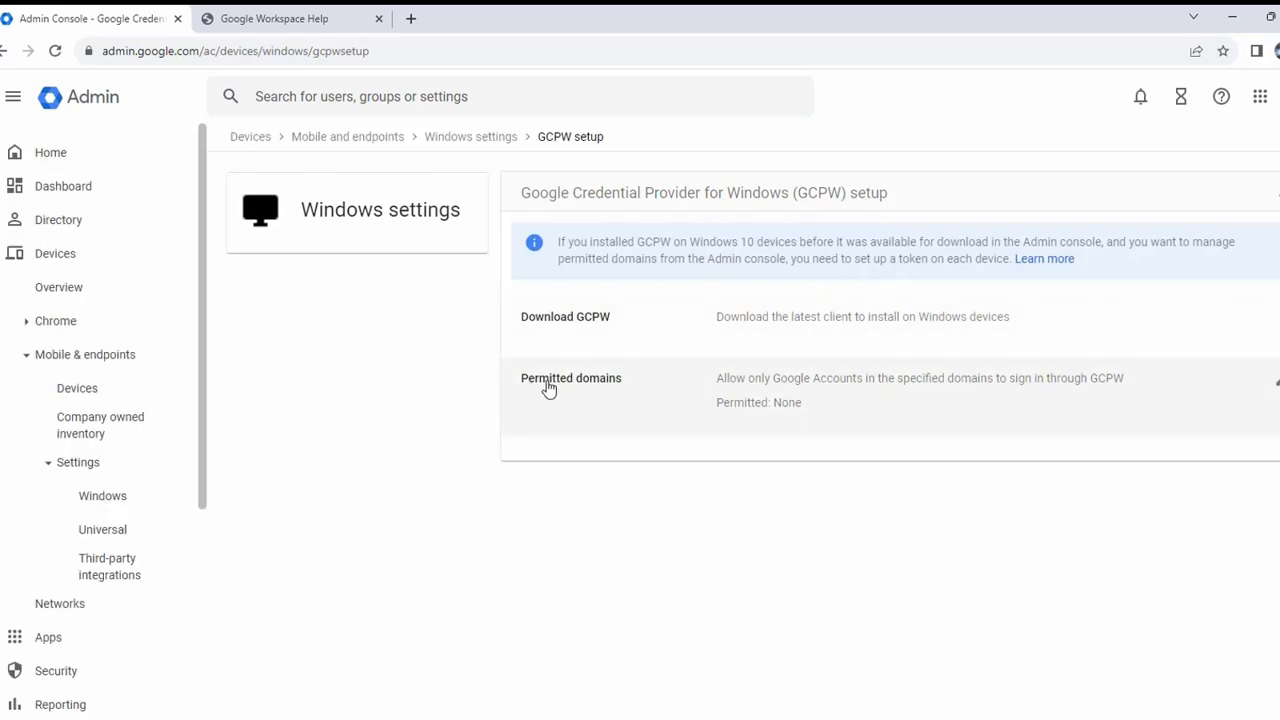
mouse_move(607, 385)
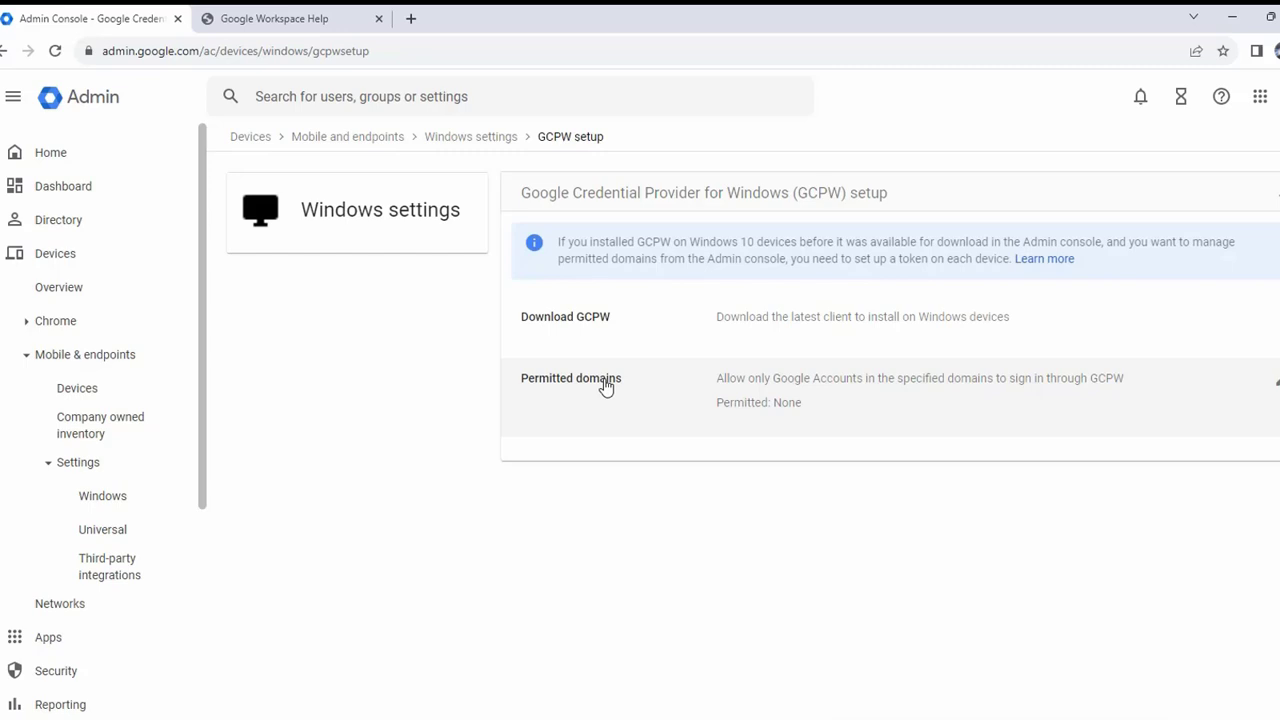
mouse_move(1278, 395)
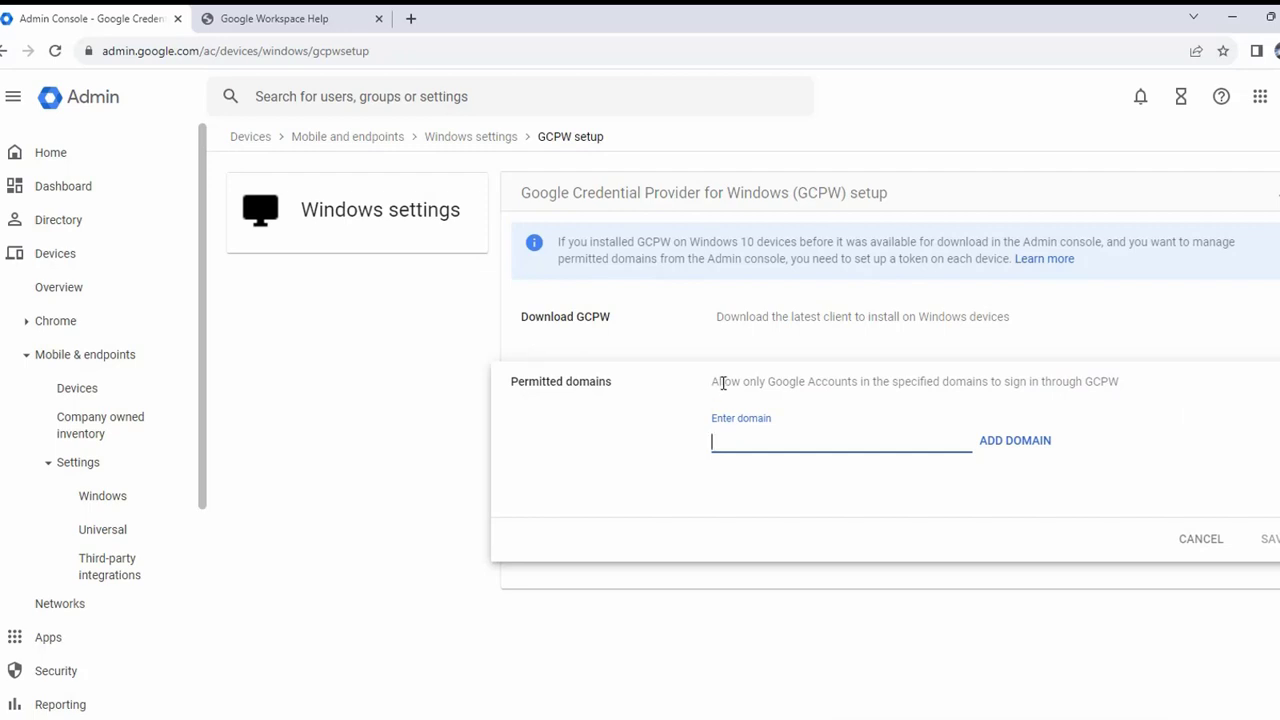
mouse_move(807, 386)
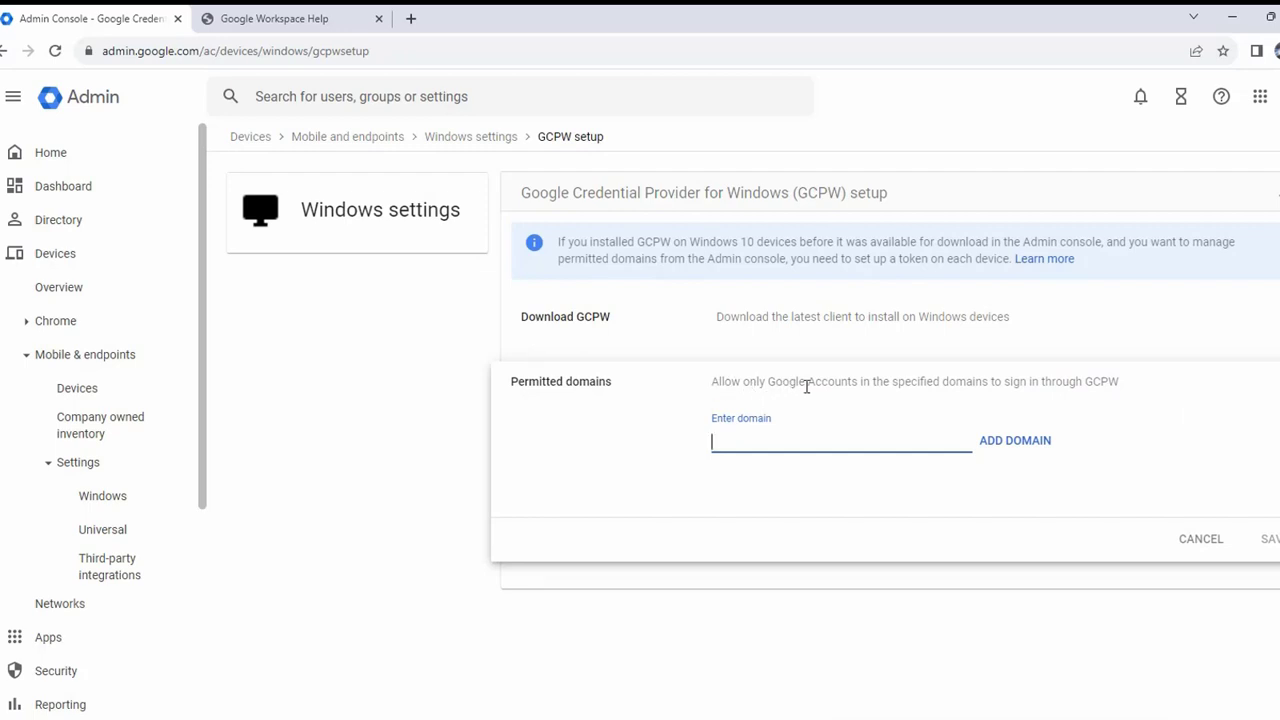
mouse_move(1004, 397)
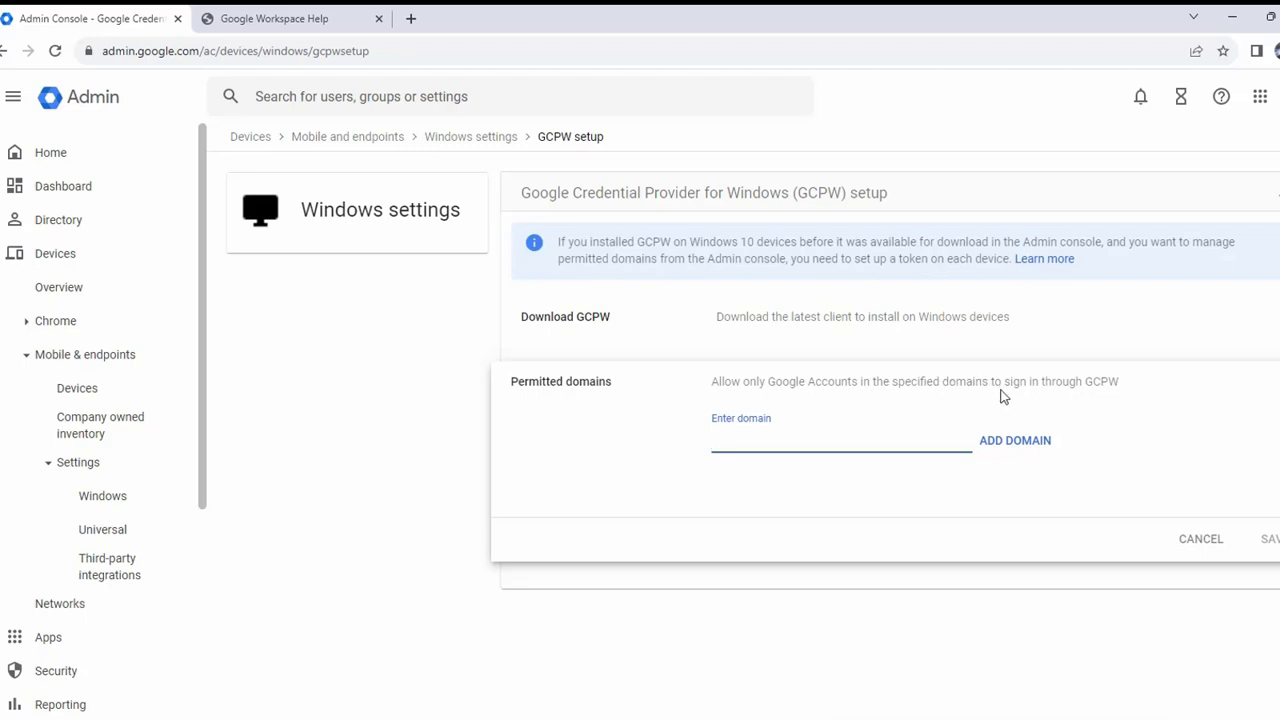
mouse_move(1134, 392)
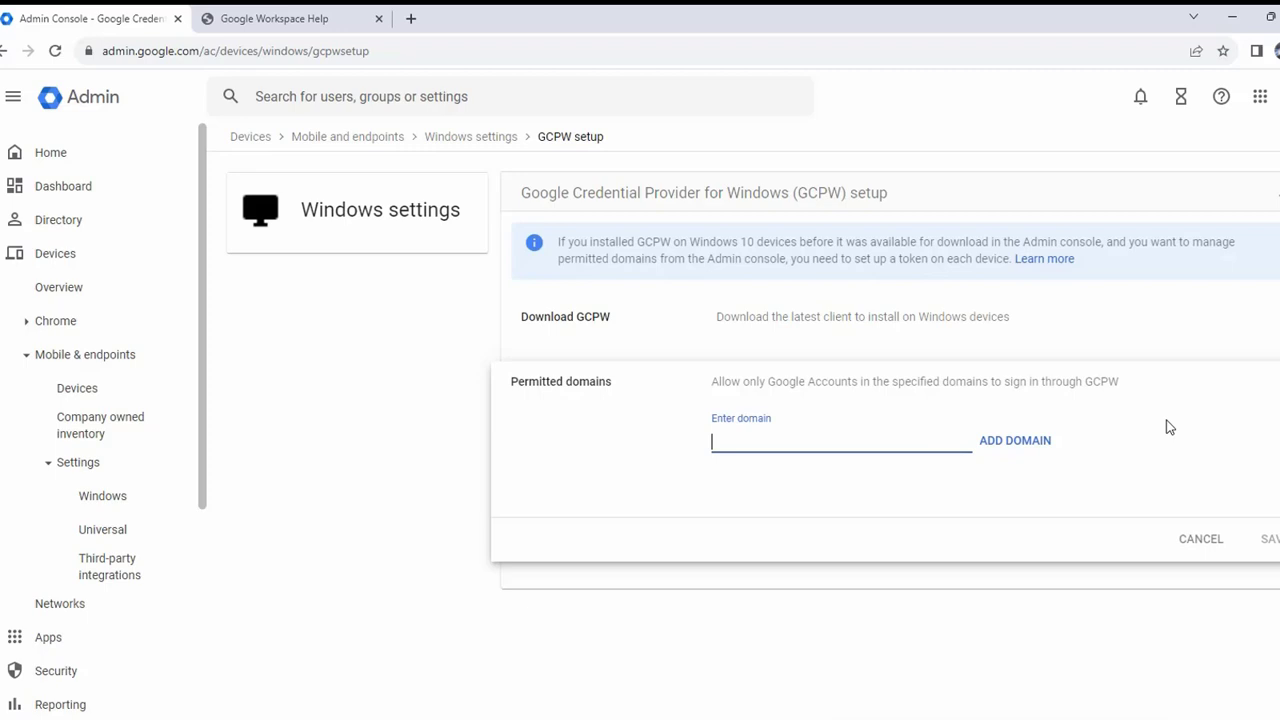
- Add nowtrin.com and nowtrintech.com as permitted domains, then save
text(nowtrin.com)
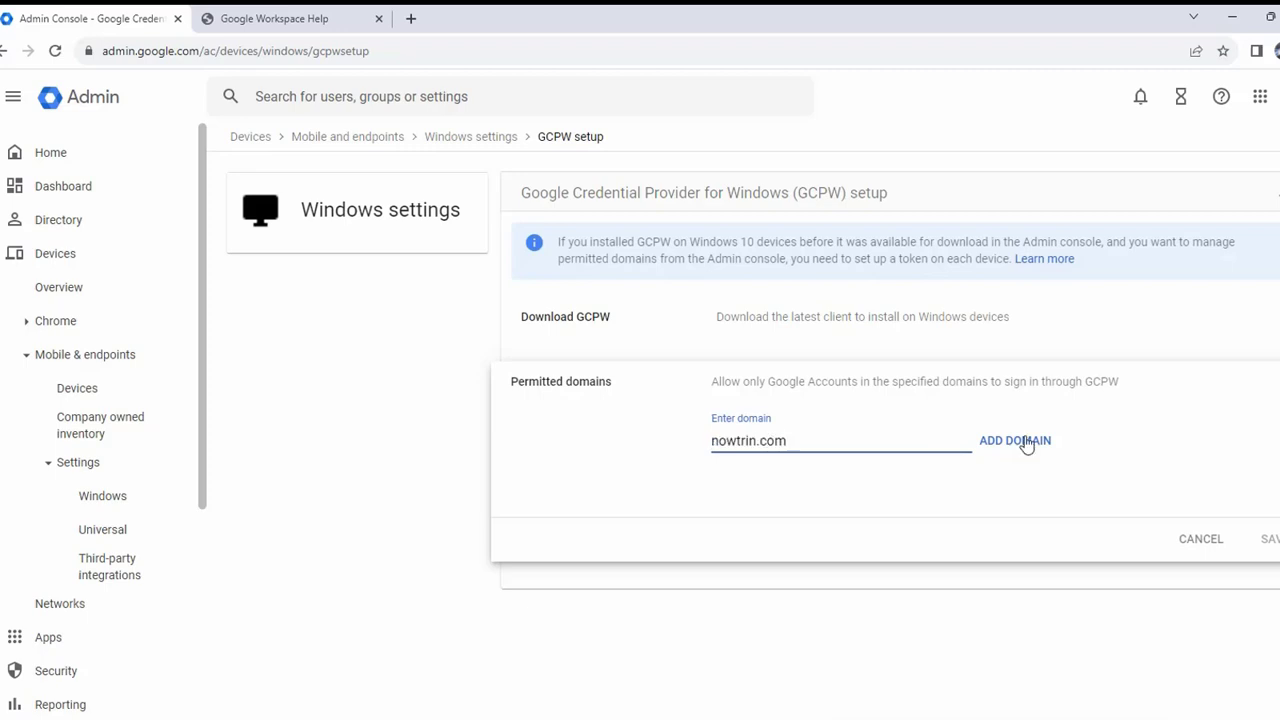
click(1014, 440)
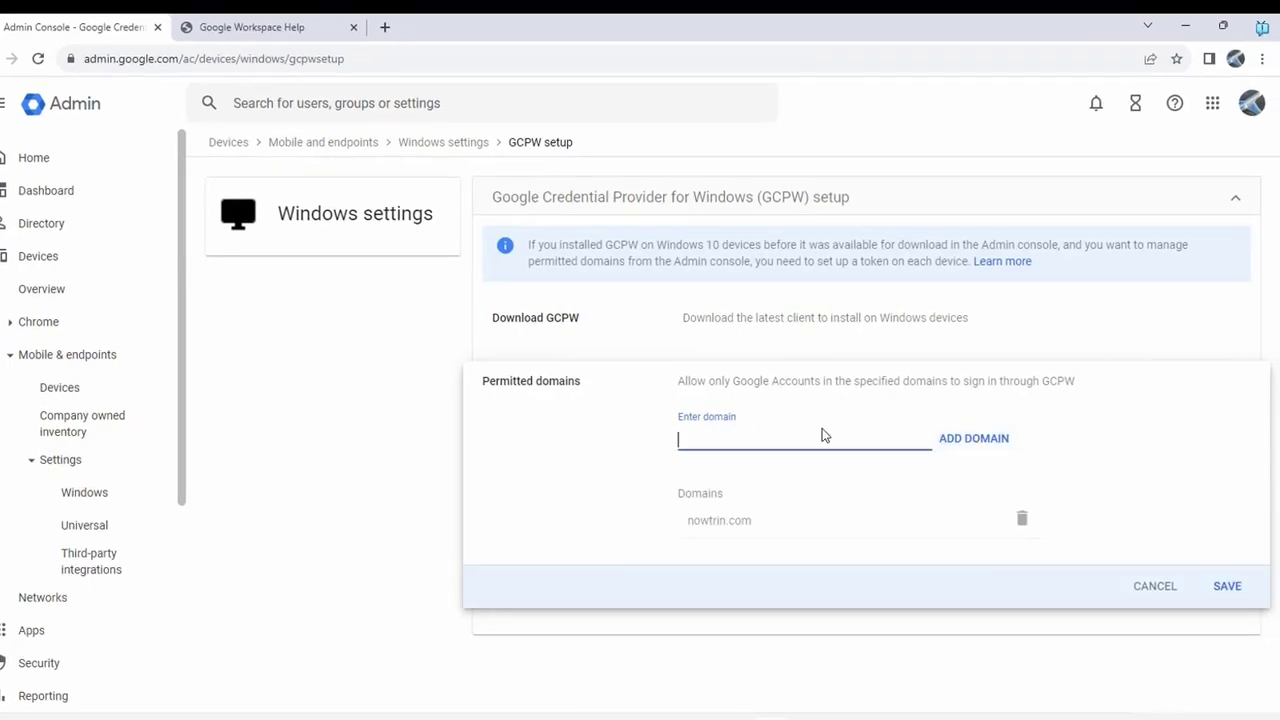
text(n)
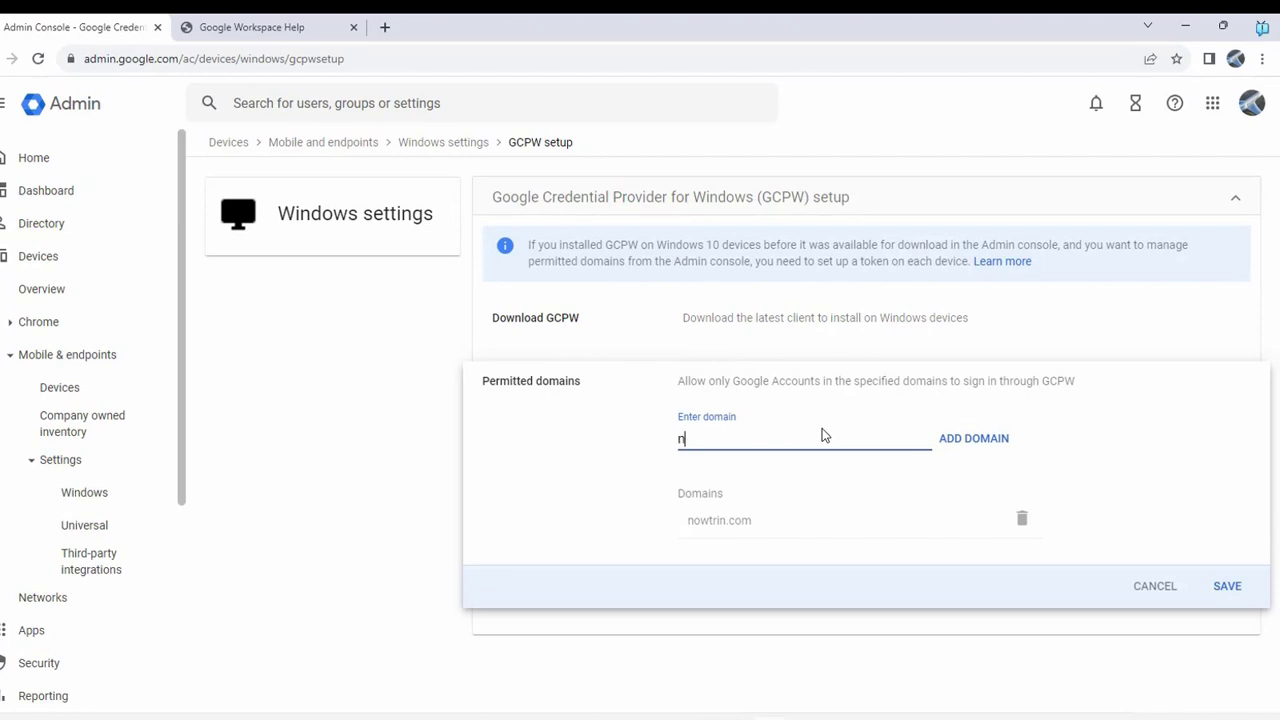
click(972, 438)
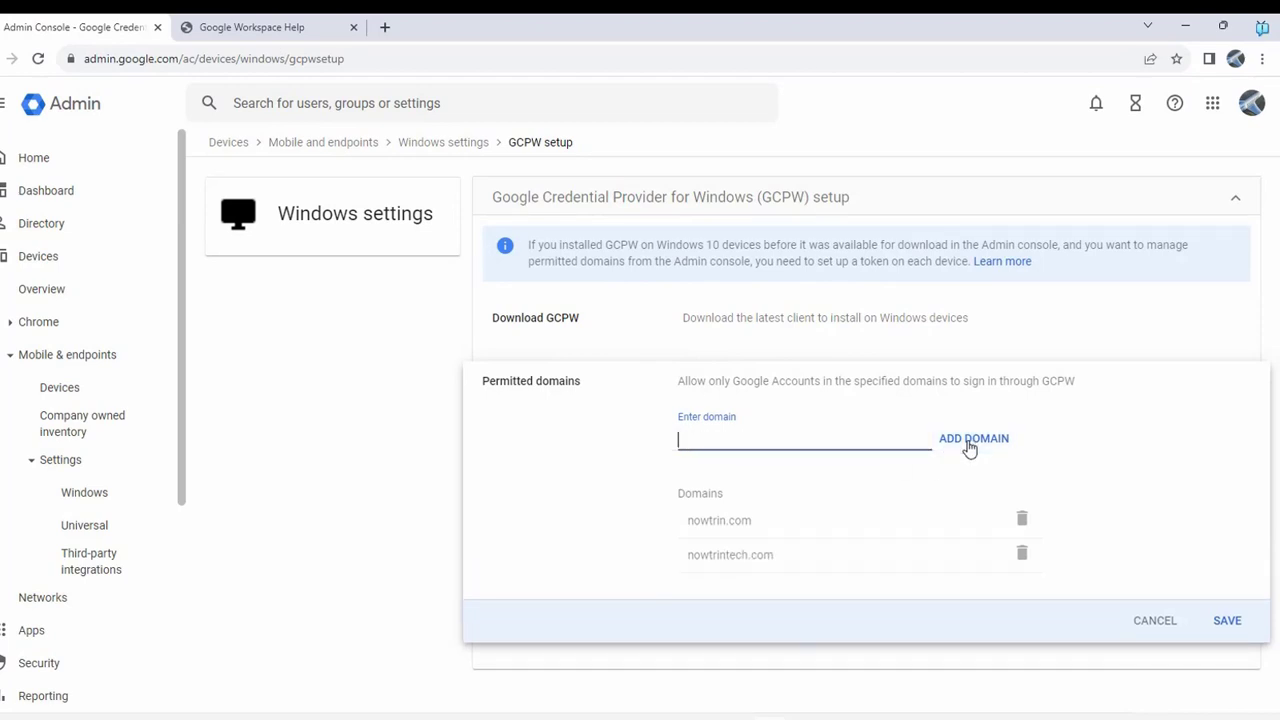
mouse_move(1245, 623)
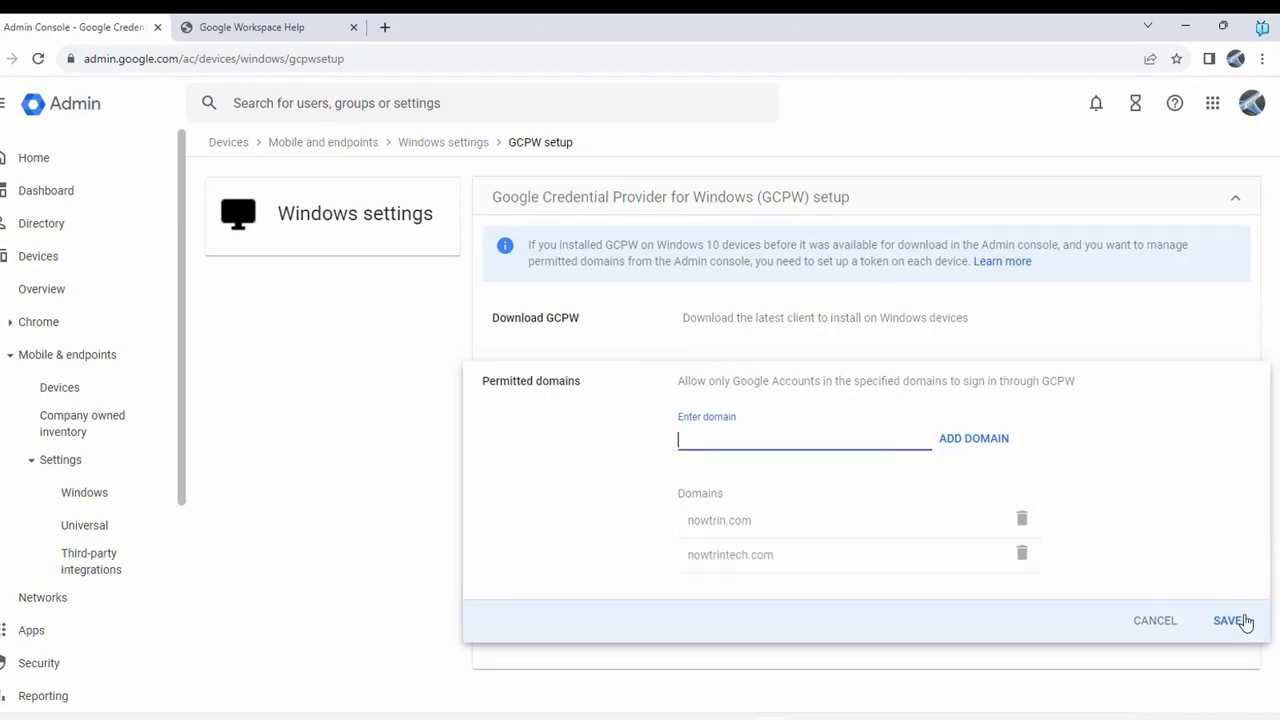
click(1228, 620)
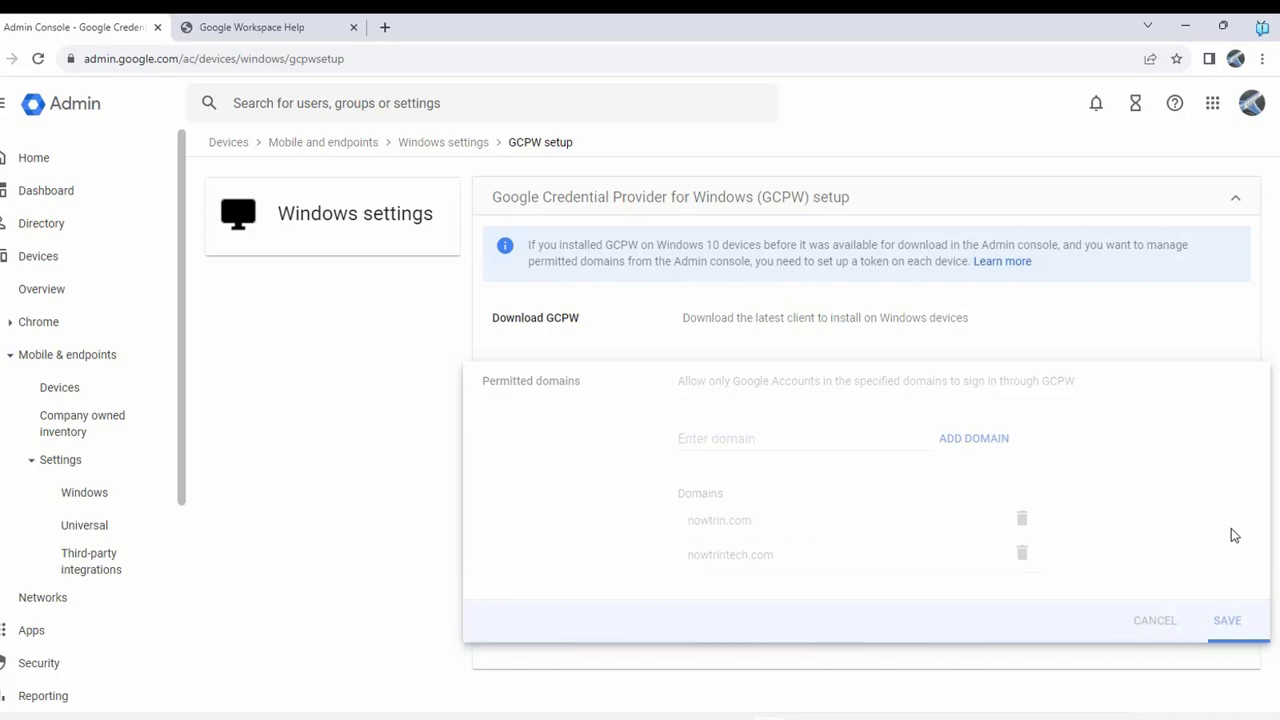
click(1227, 620)
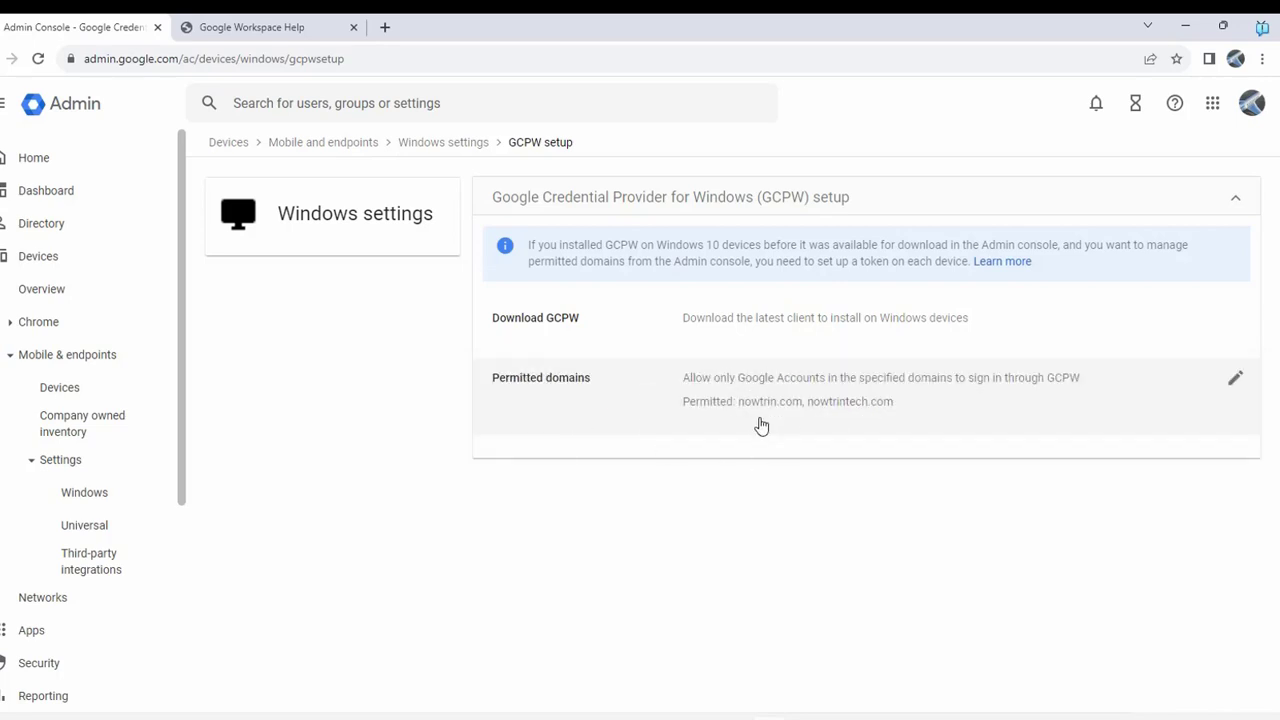
mouse_move(893, 392)
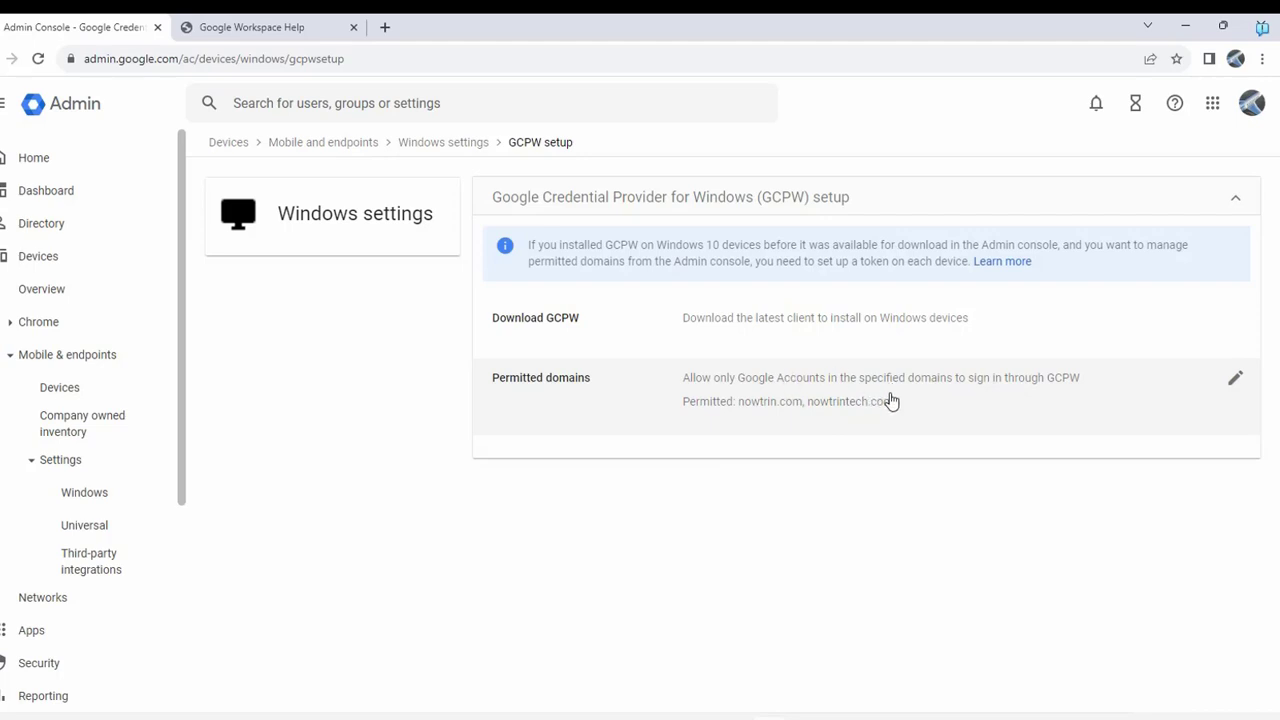
mouse_move(847, 401)
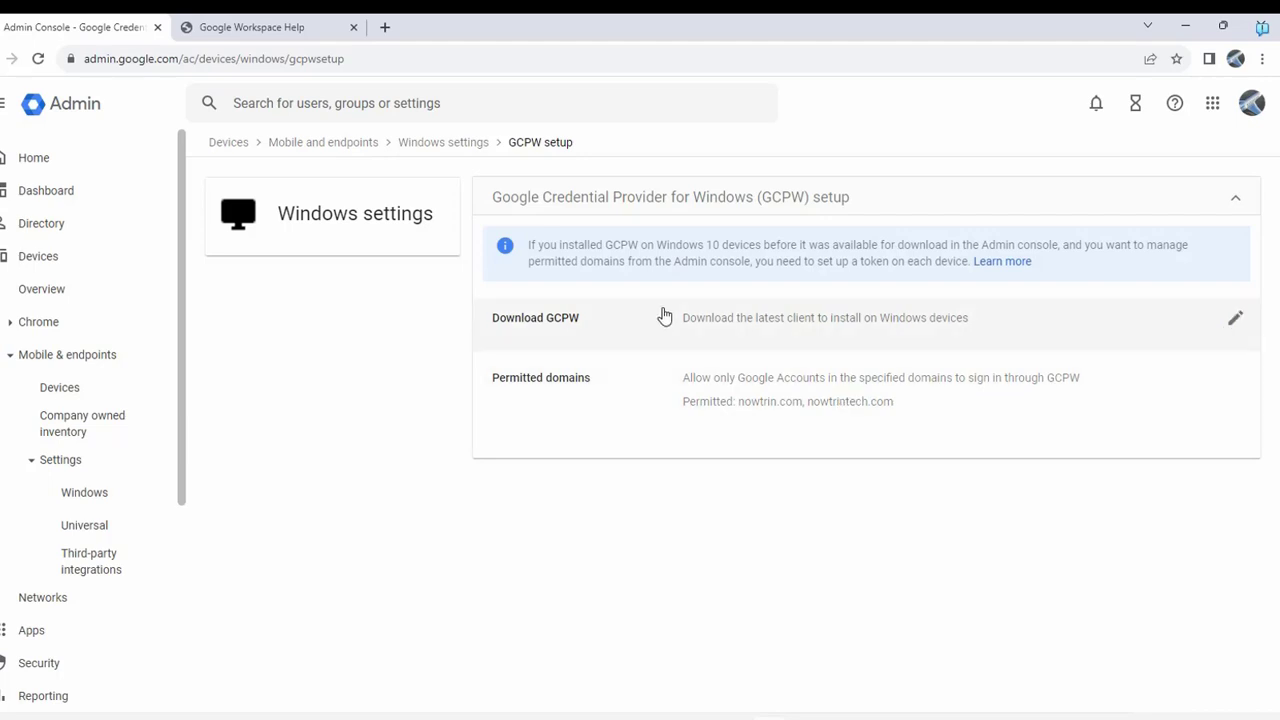
mouse_move(580, 330)
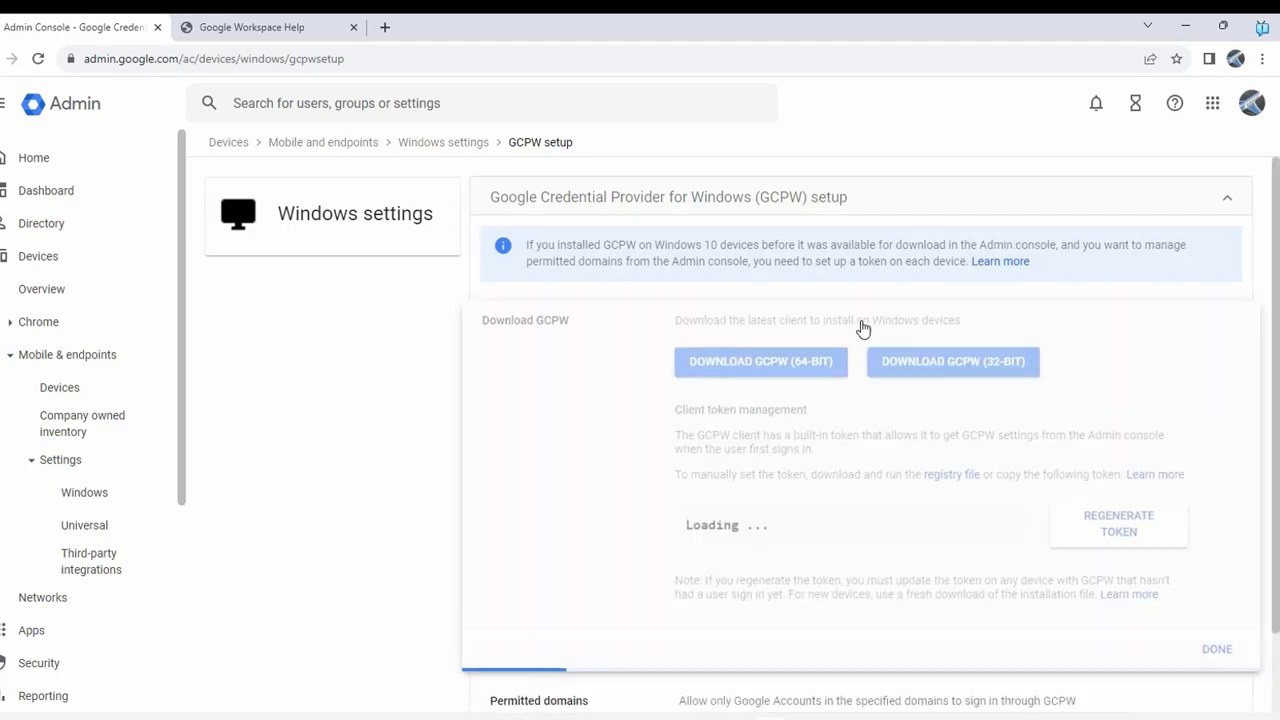
- Download the 64-bit installer from the Download GCPW options
click(759, 362)
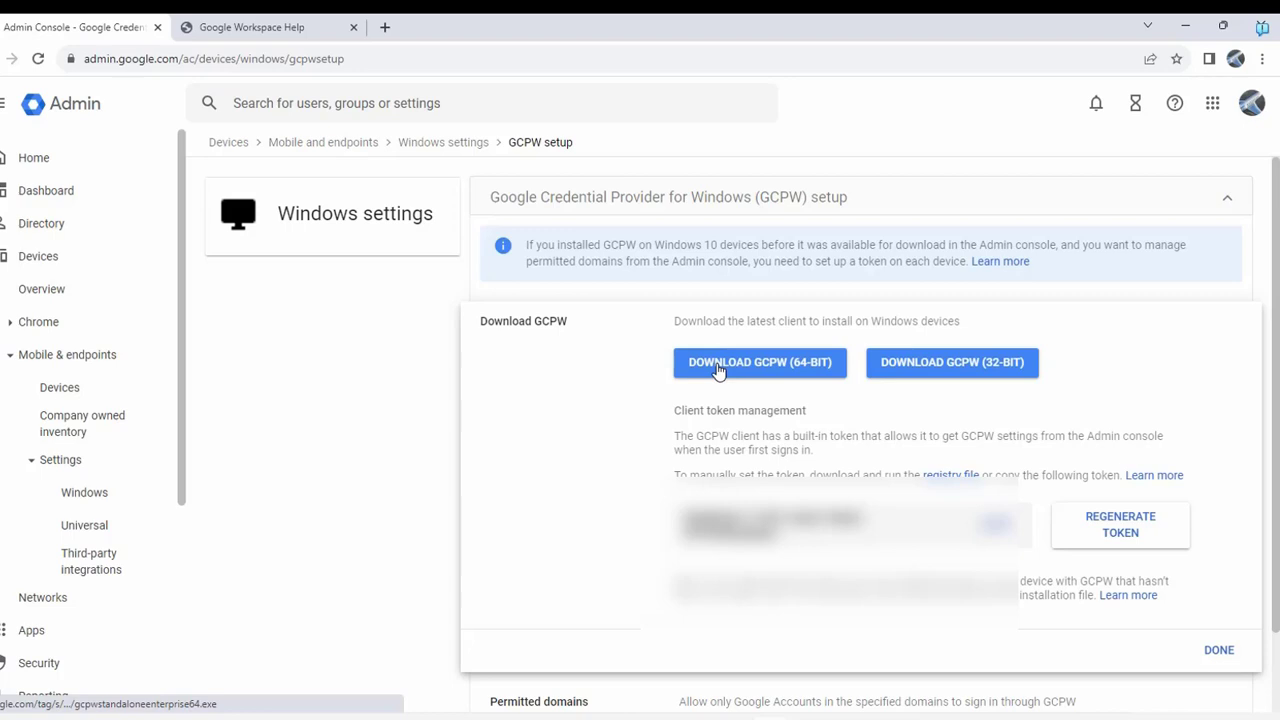
click(759, 362)
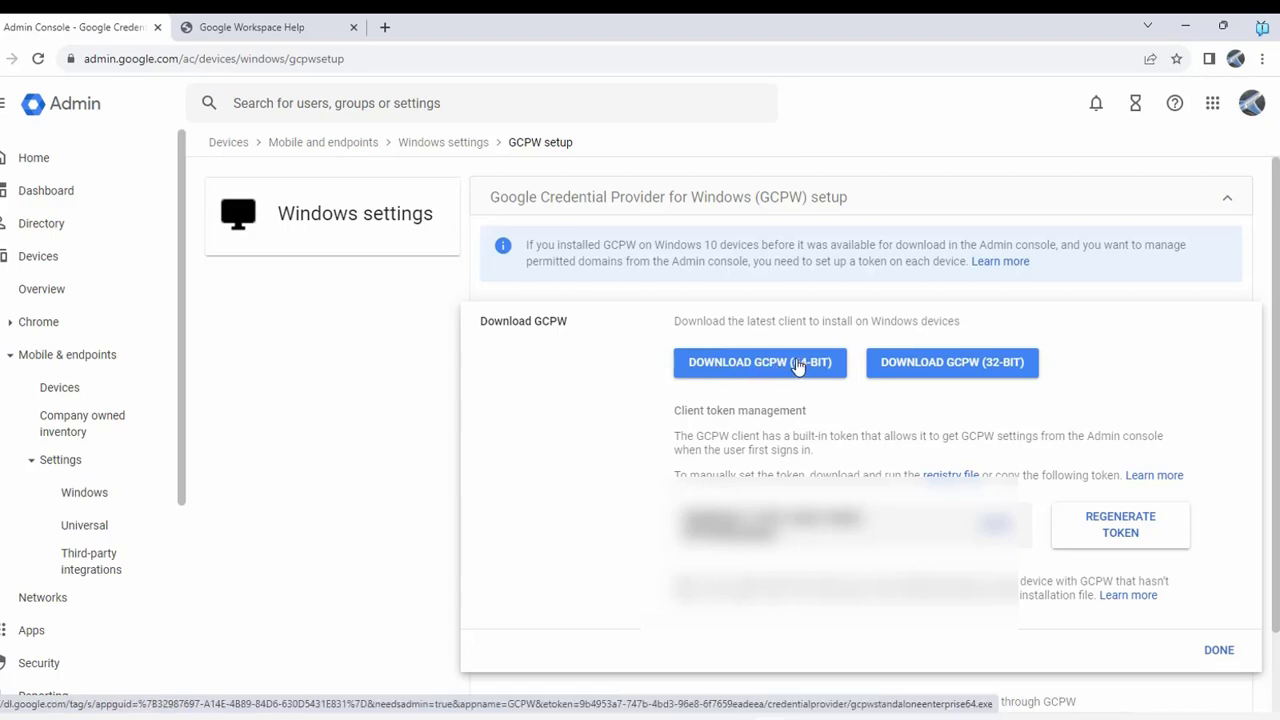
click(760, 362)
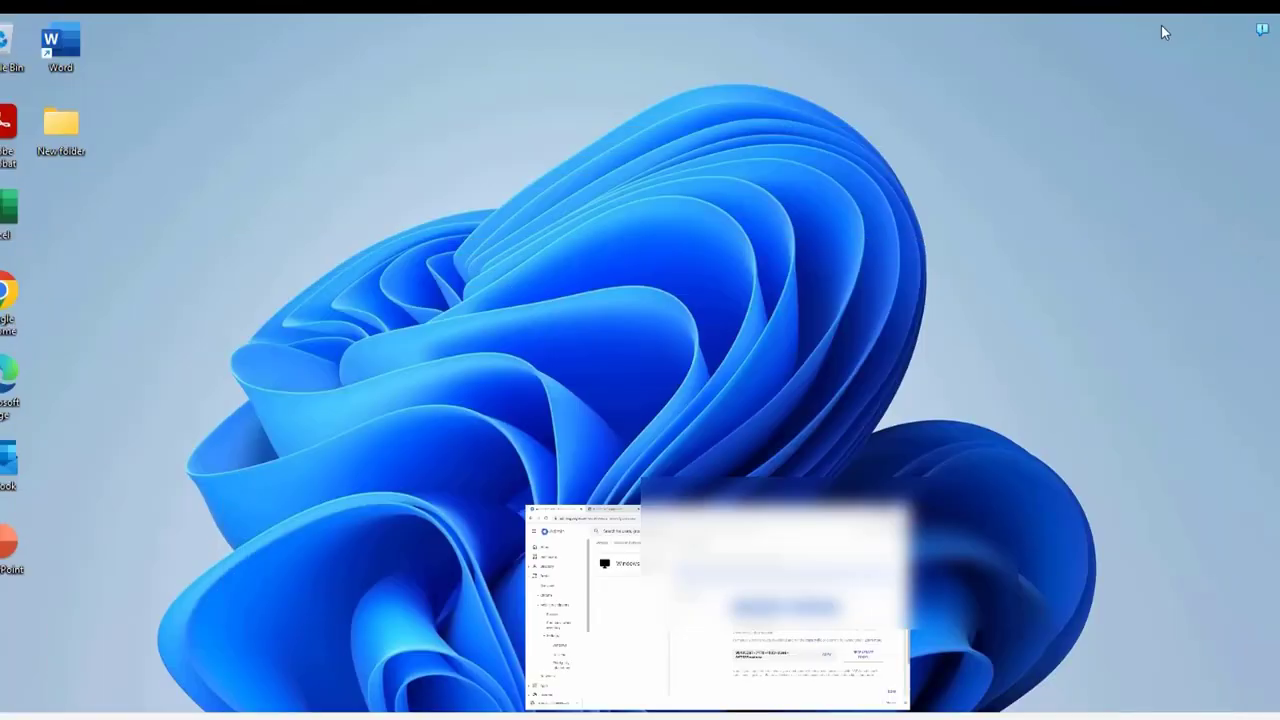
- Refresh the desktop, run the GCPW installer with UAC approval, and close it when done
right_click(143, 169)
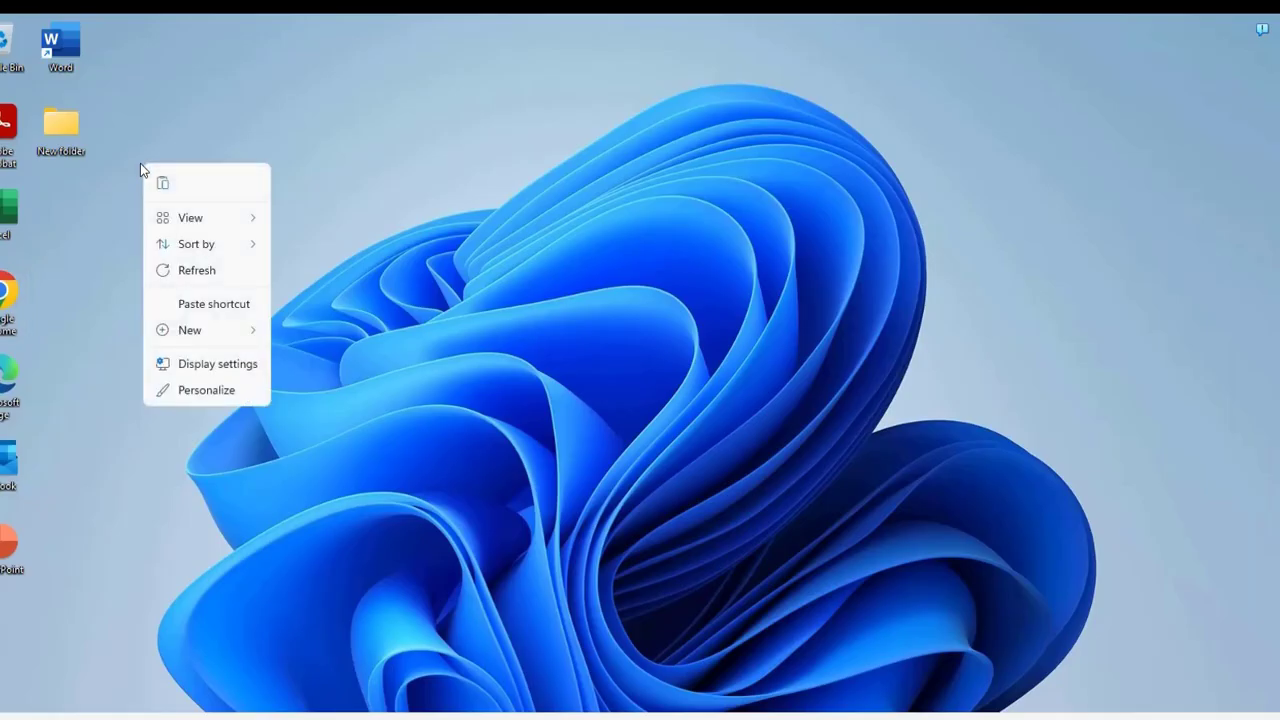
click(213, 303)
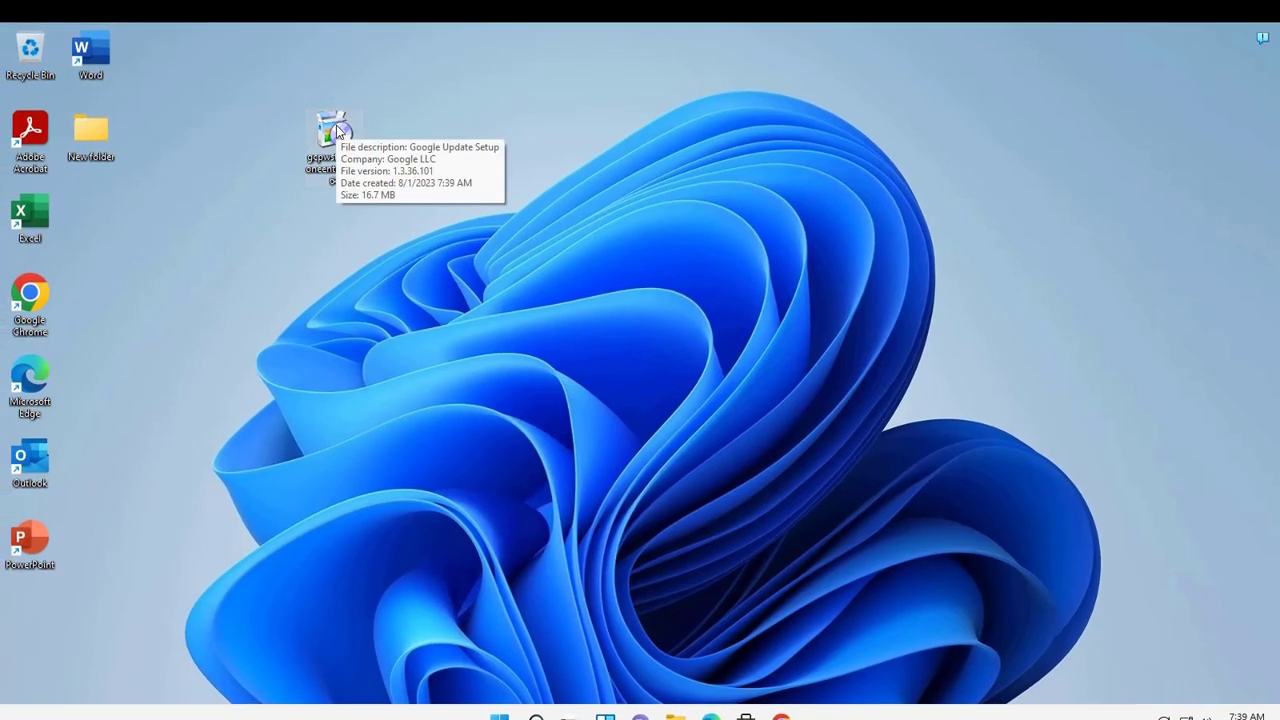
double_click(333, 130)
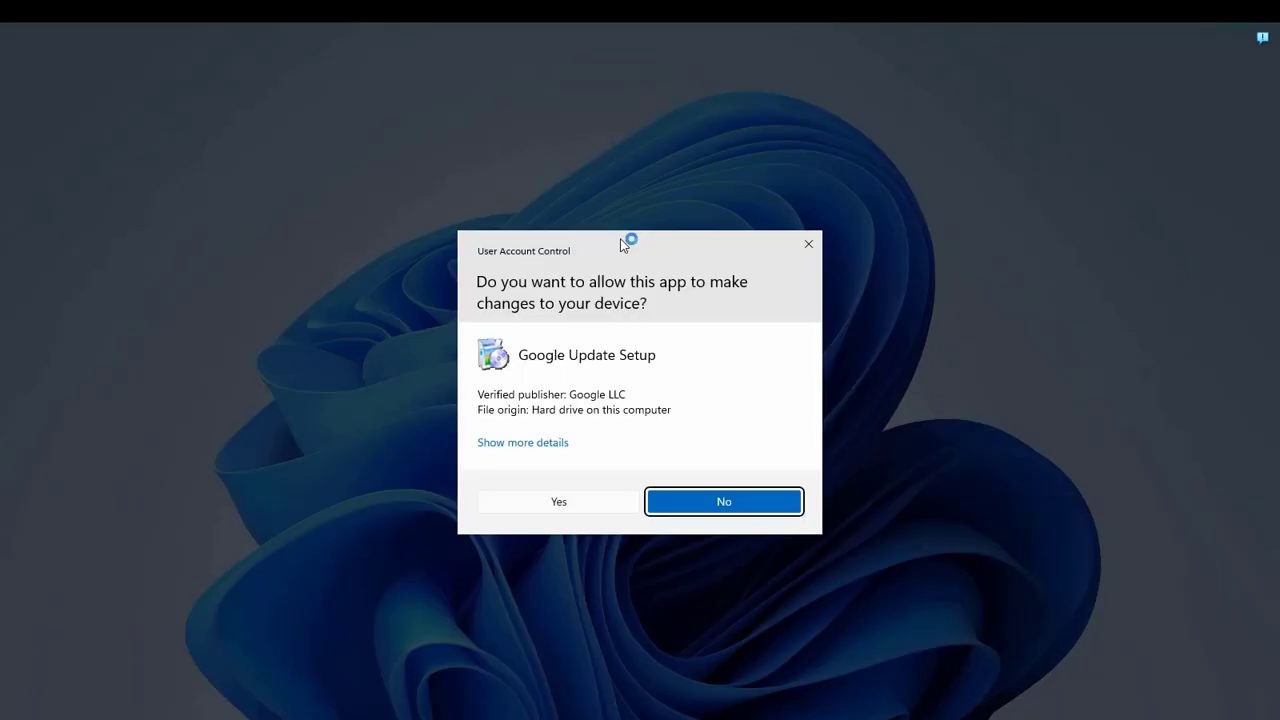
click(723, 501)
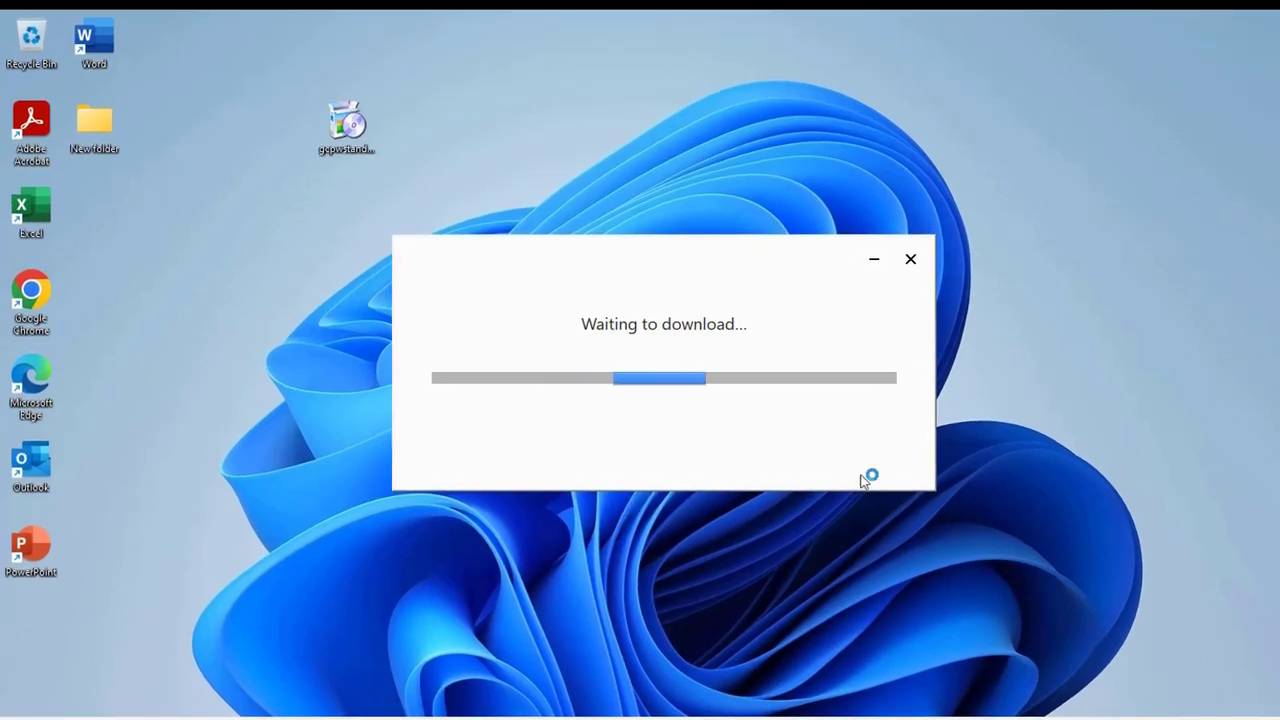
mouse_move(1051, 402)
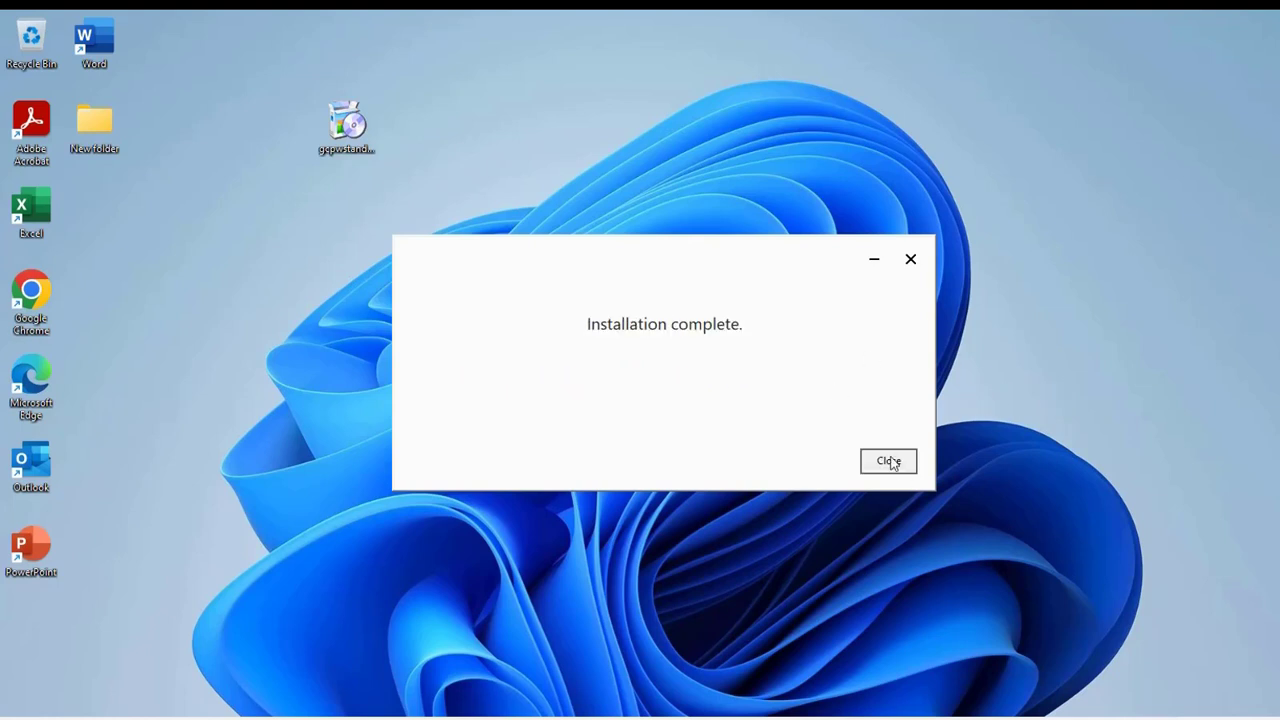
click(888, 461)
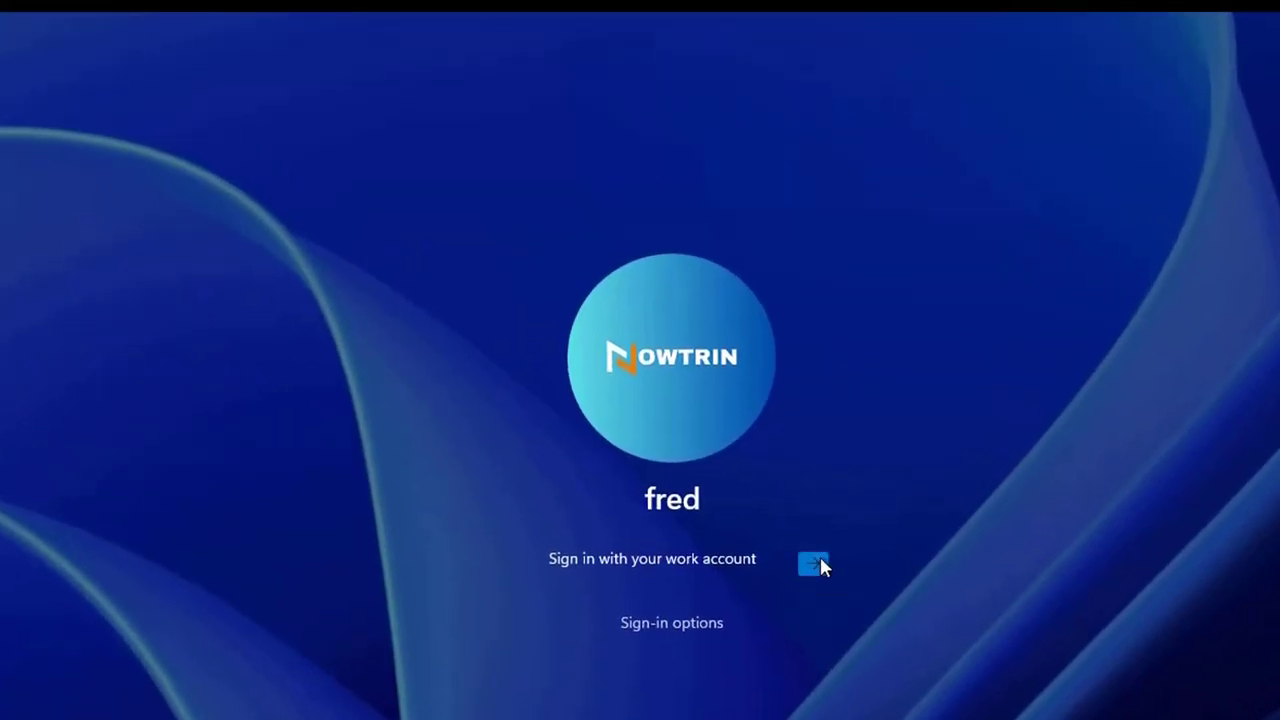
- Attempt to sign in as fred and receive the administrator's refusal
click(812, 564)
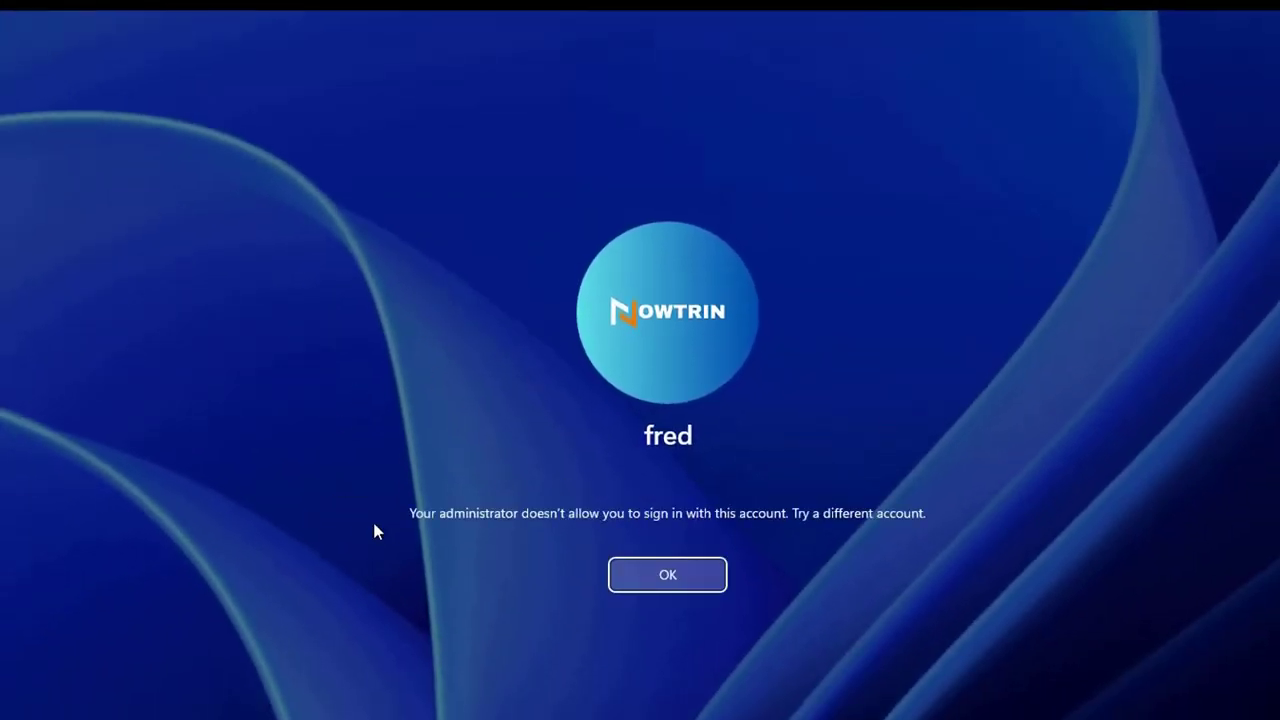
mouse_move(455, 543)
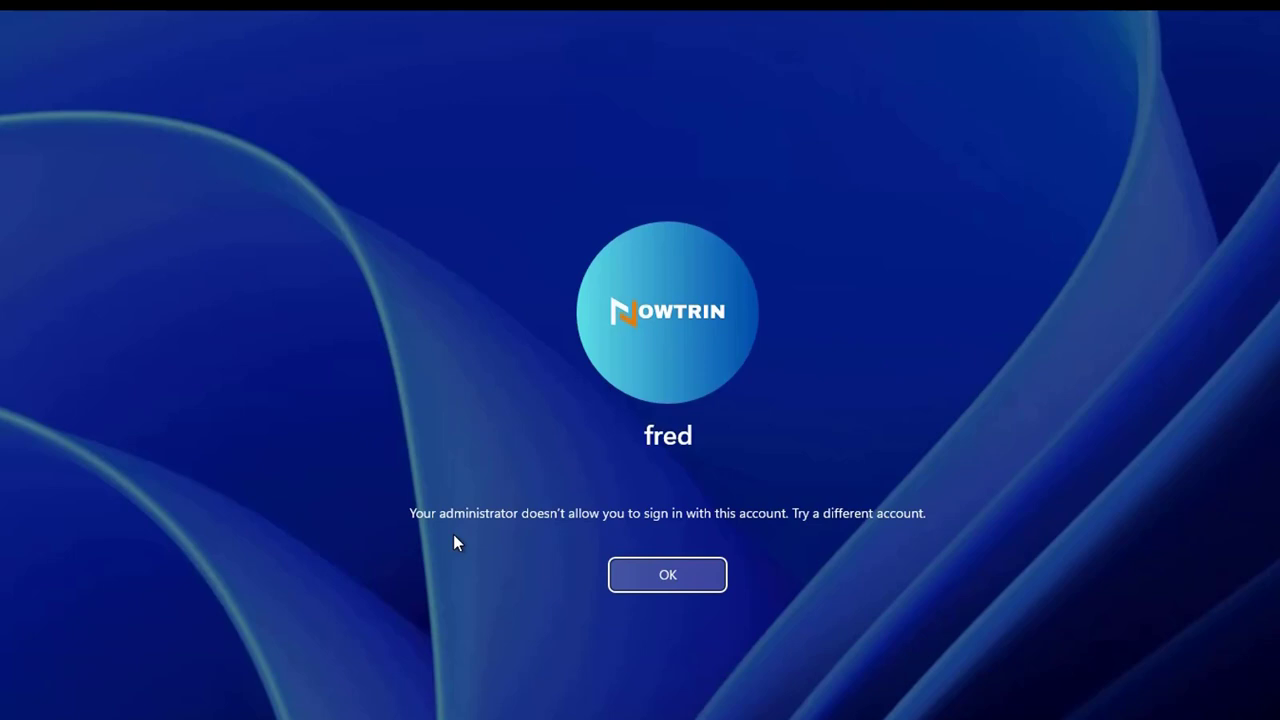
mouse_move(708, 525)
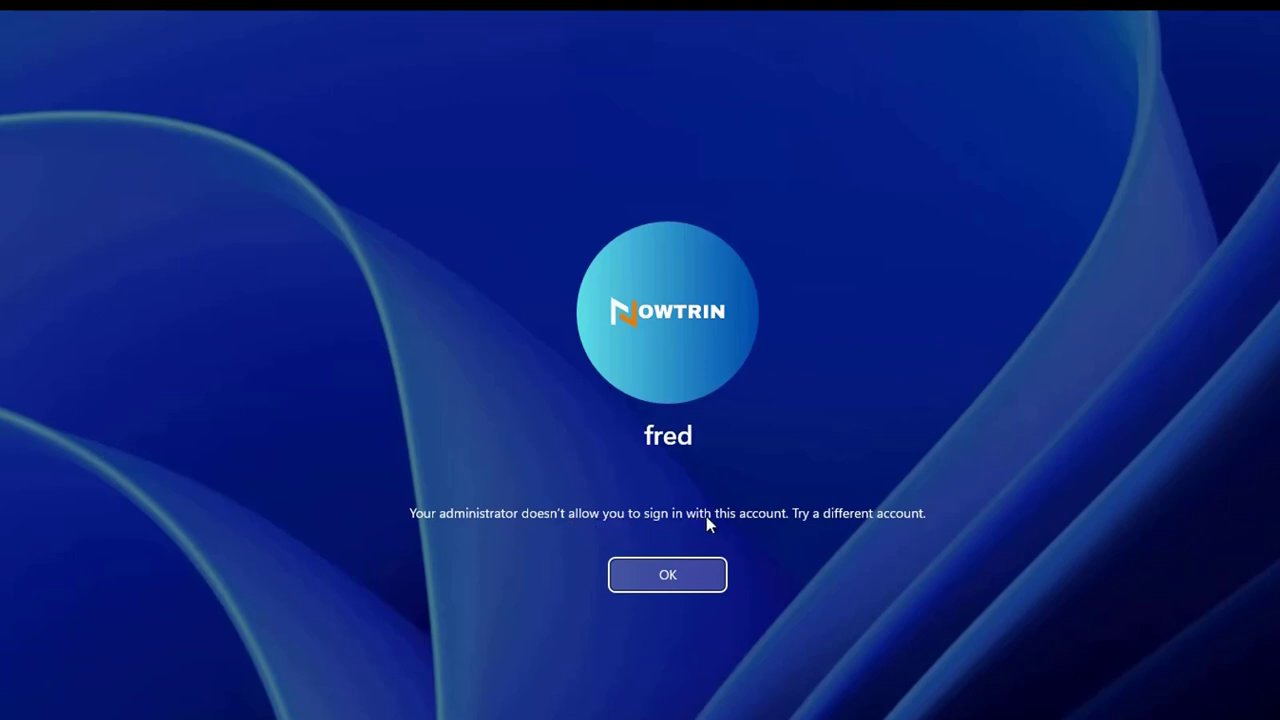
mouse_move(957, 533)
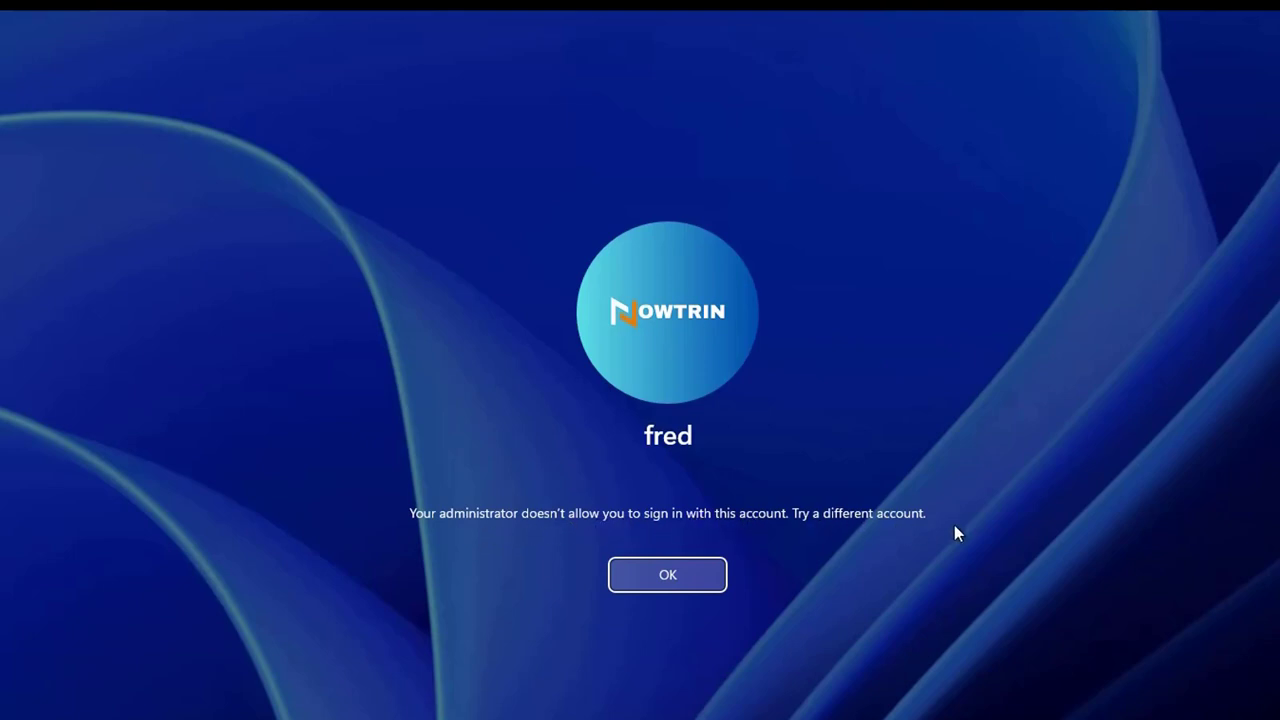
mouse_move(957, 505)
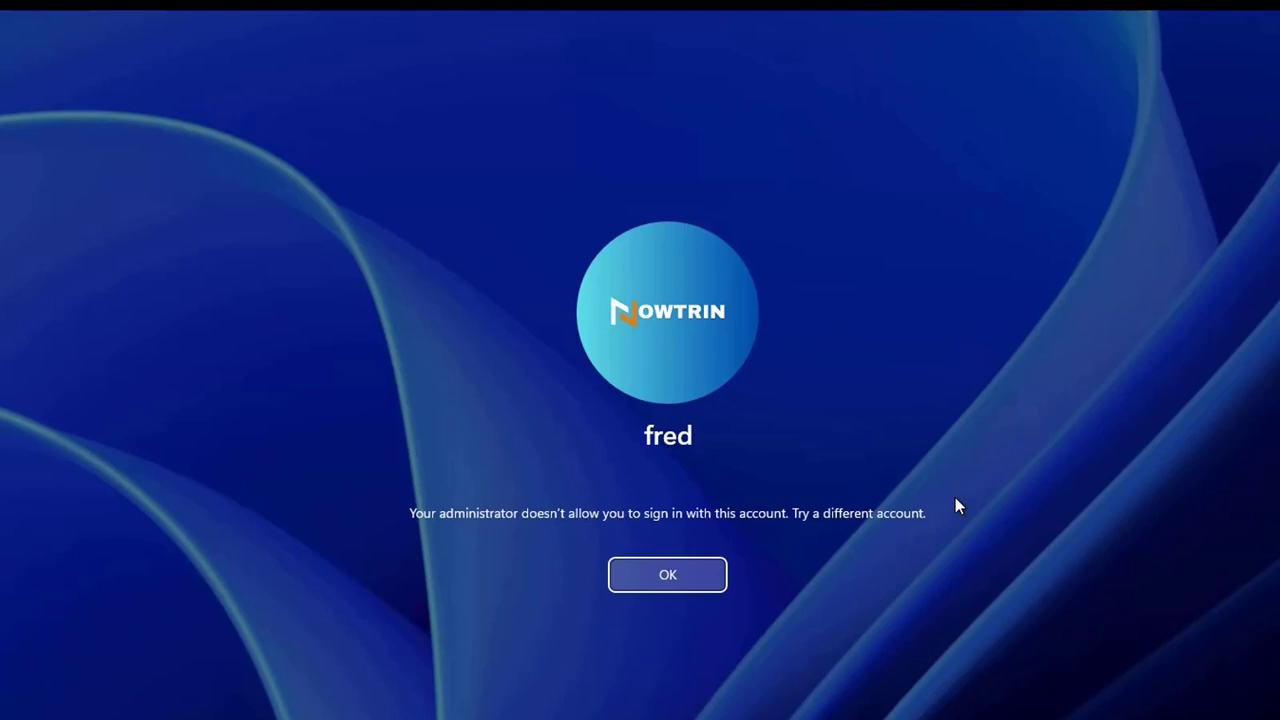
- Dismiss the refusal and show the Other user sign-in options
click(667, 574)
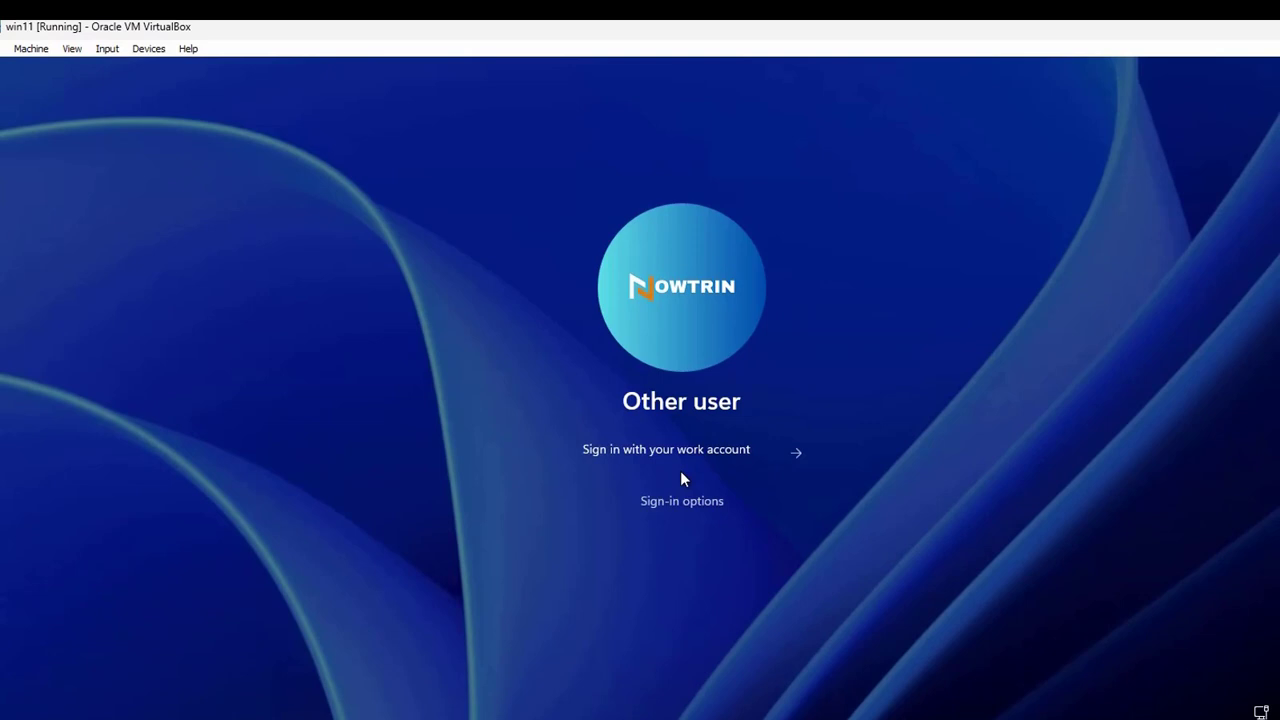
click(681, 501)
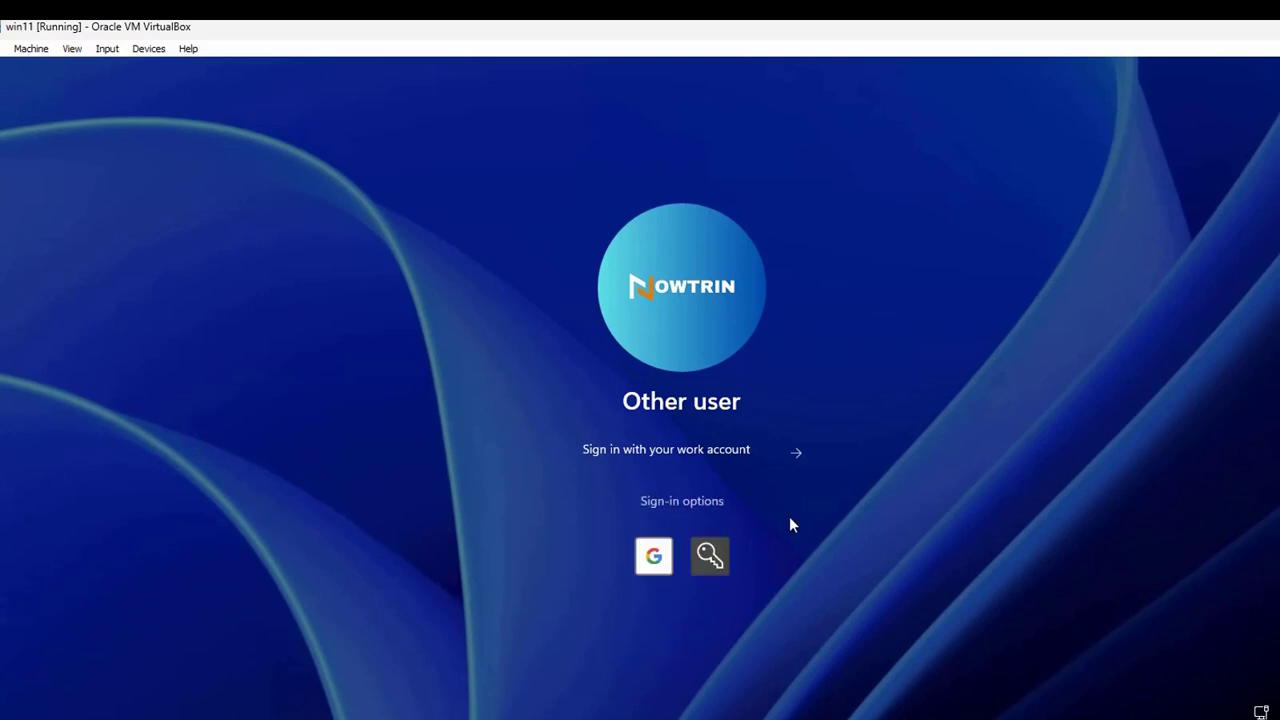
mouse_move(653, 556)
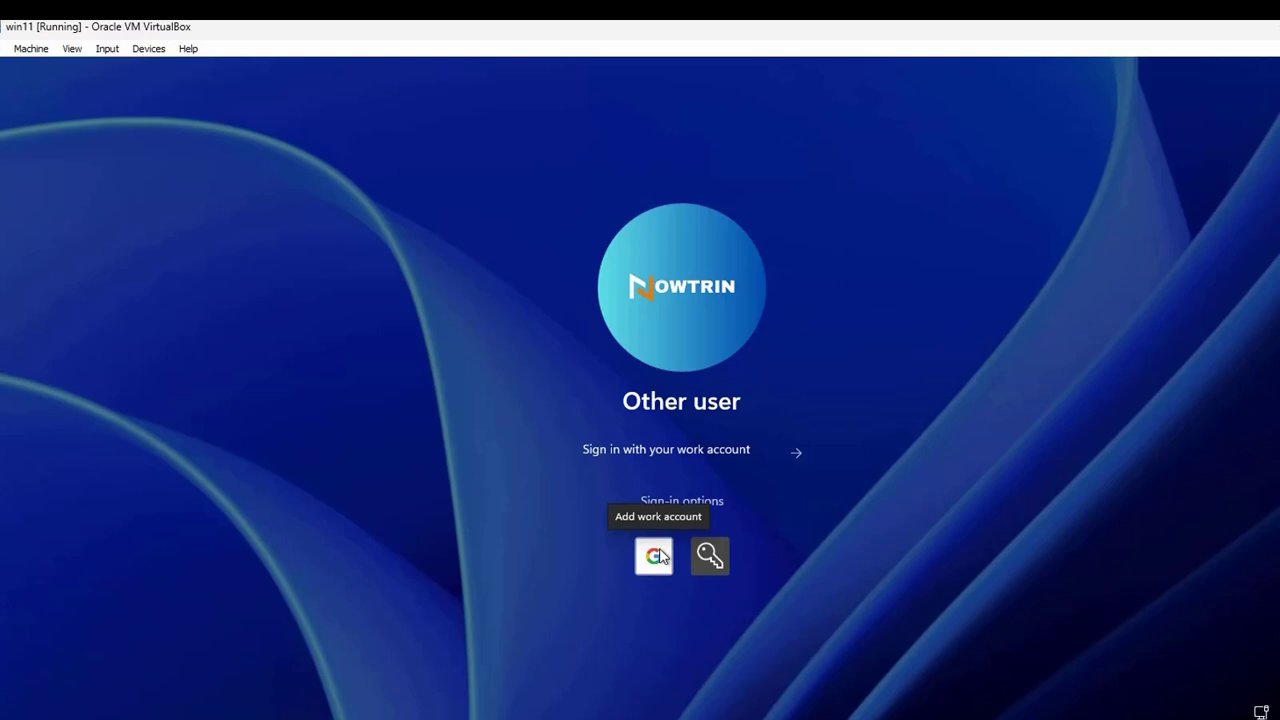
mouse_move(710, 555)
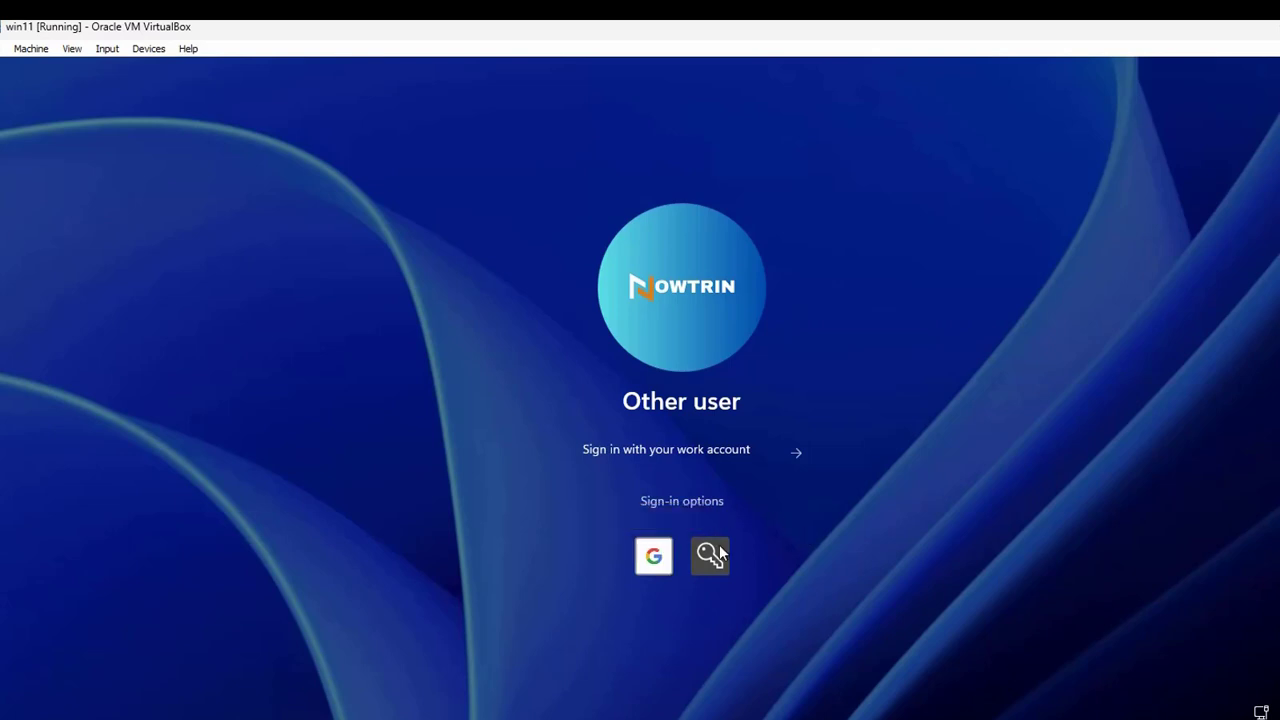
mouse_move(795, 571)
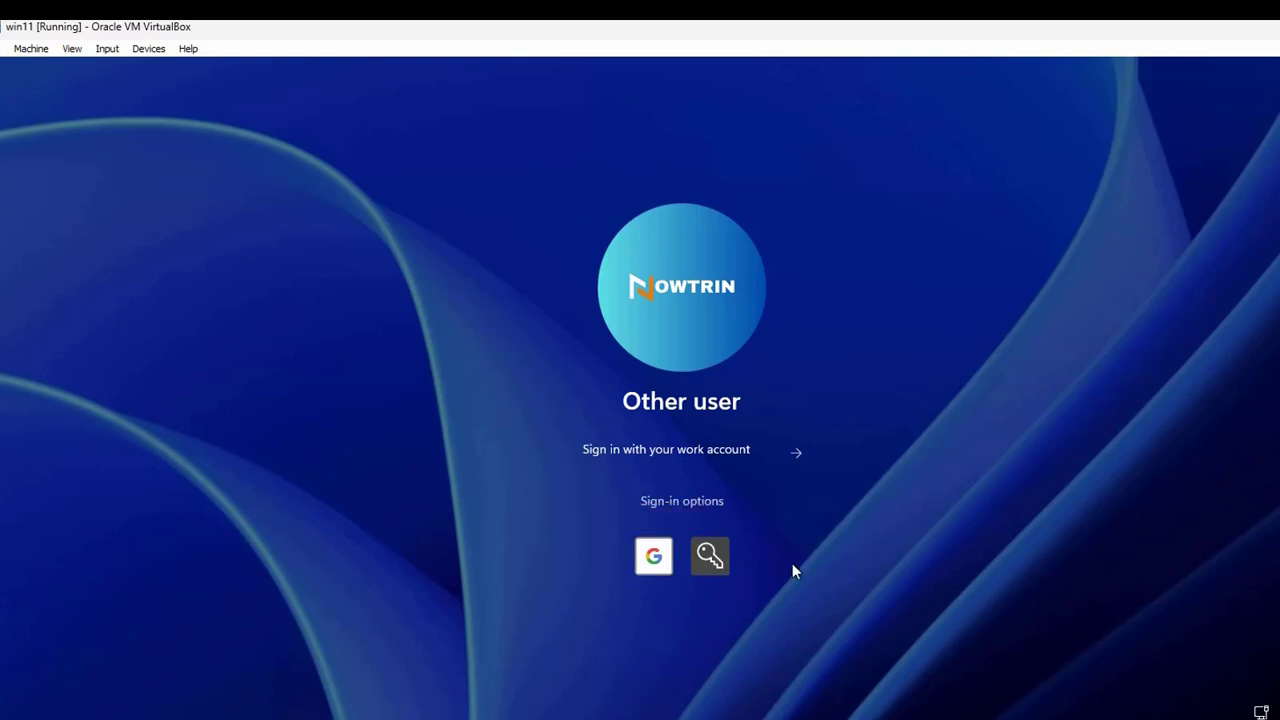
mouse_move(818, 177)
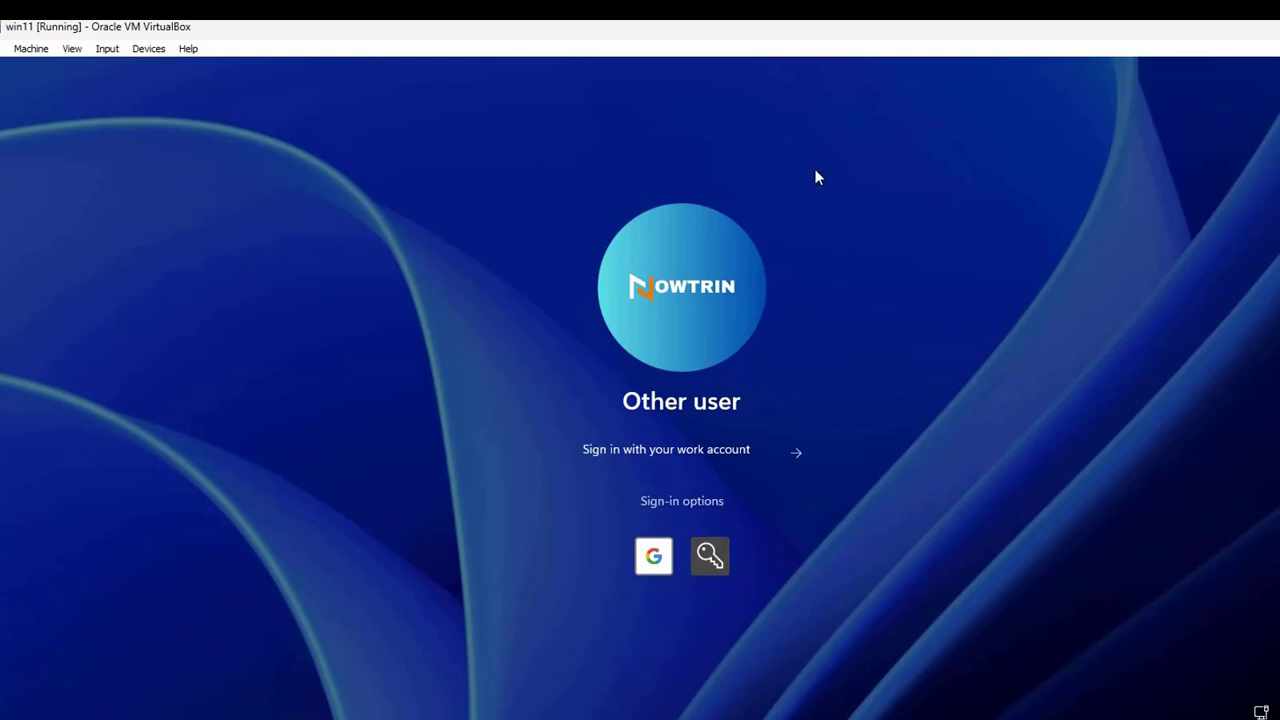
mouse_move(980, 398)
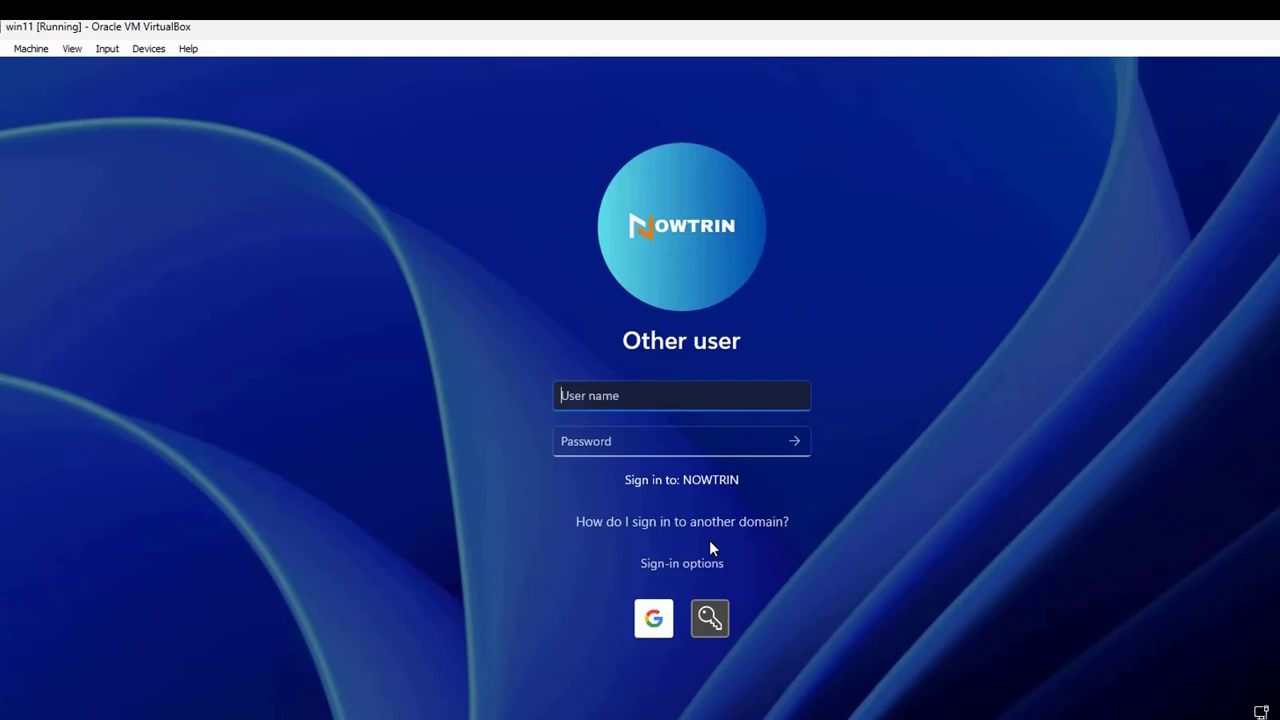
mouse_move(686, 388)
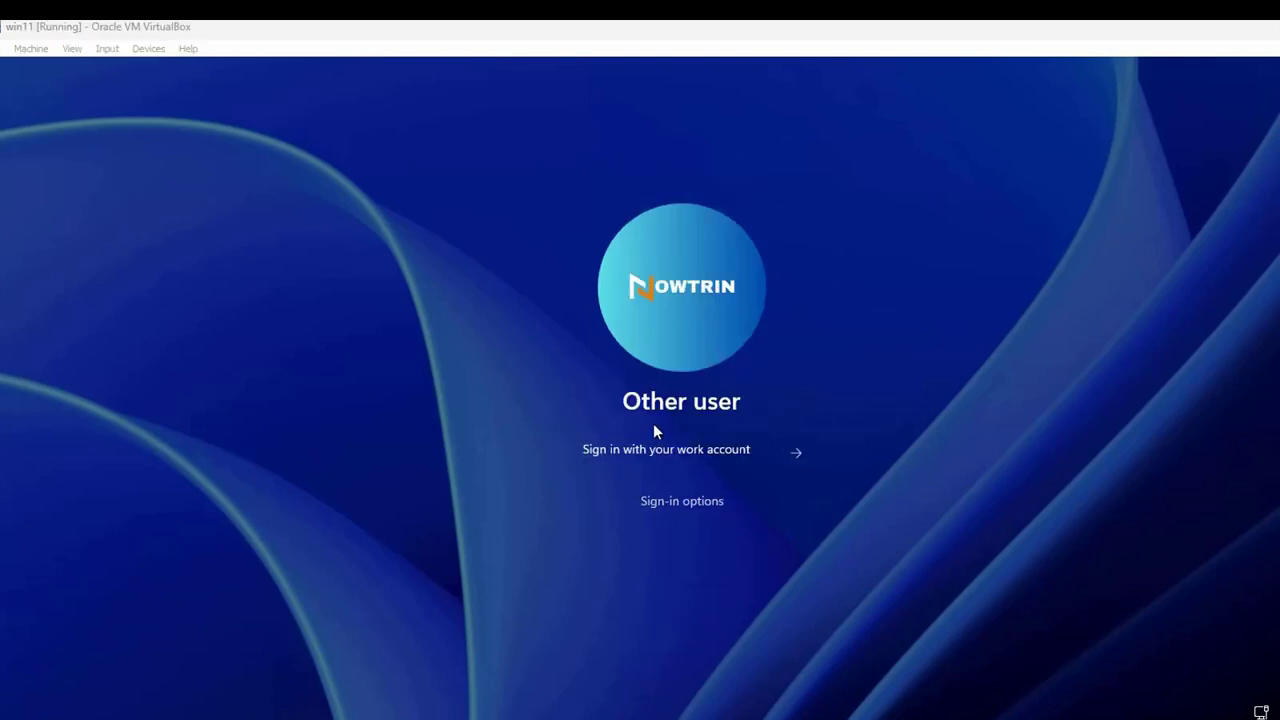
mouse_move(835, 454)
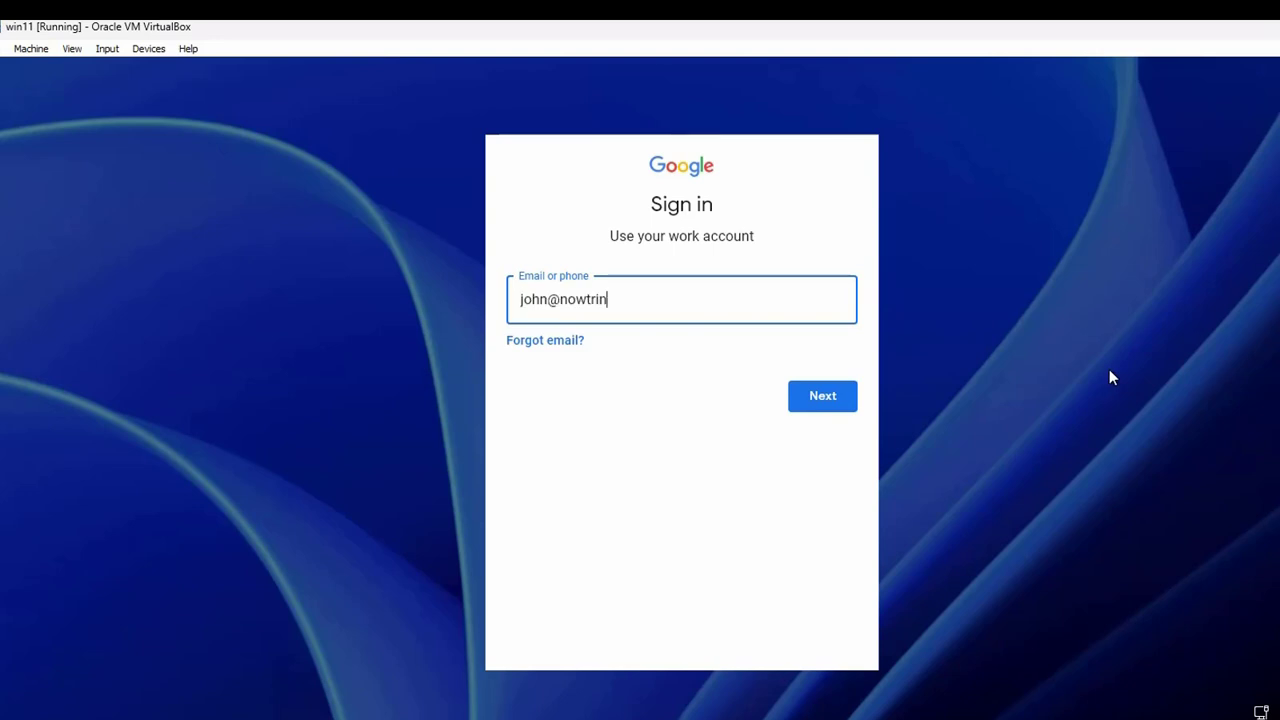
- Sign in with the work account's email and password
click(822, 395)
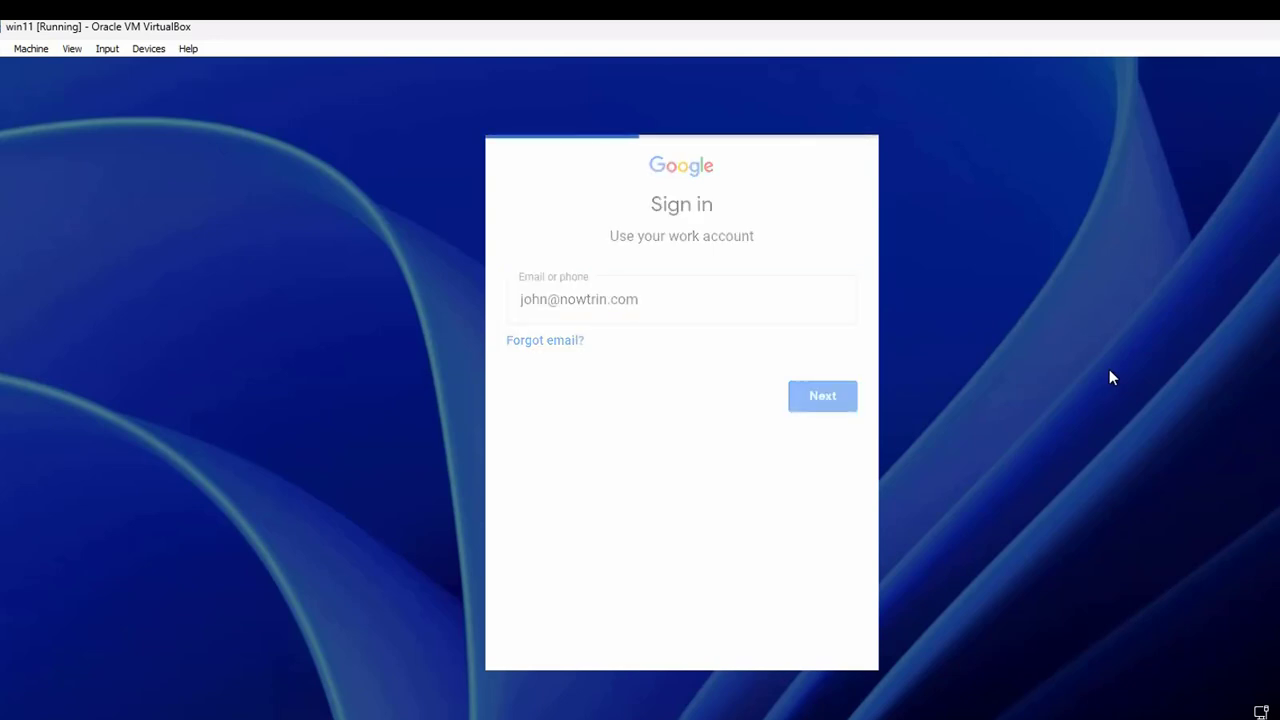
click(822, 395)
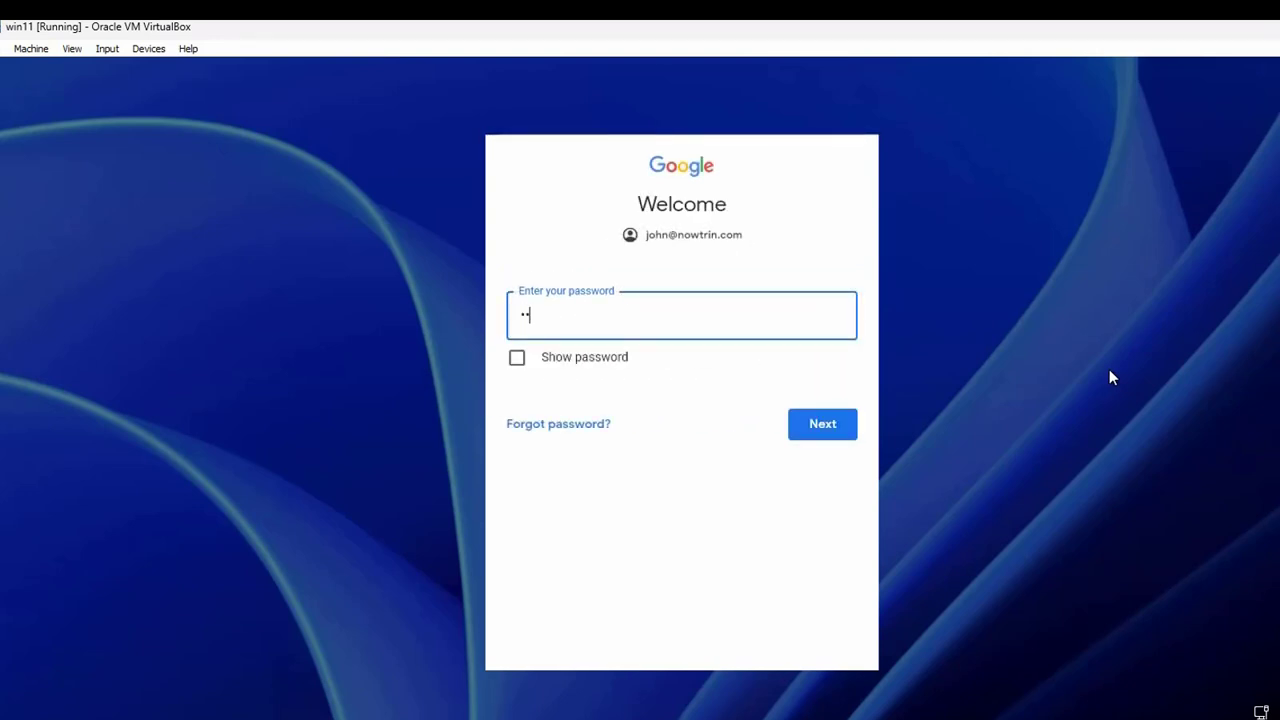
click(821, 423)
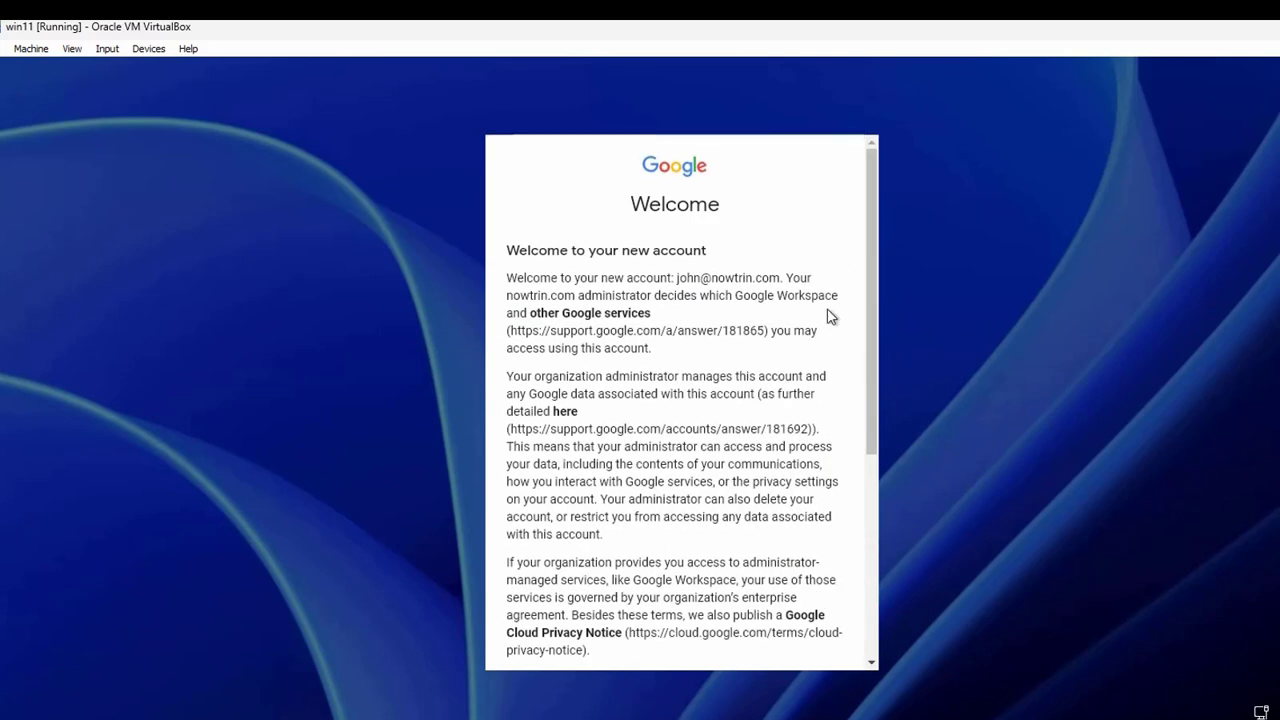
- Accept the new account terms and agree to admin device management
scroll(down, 3)
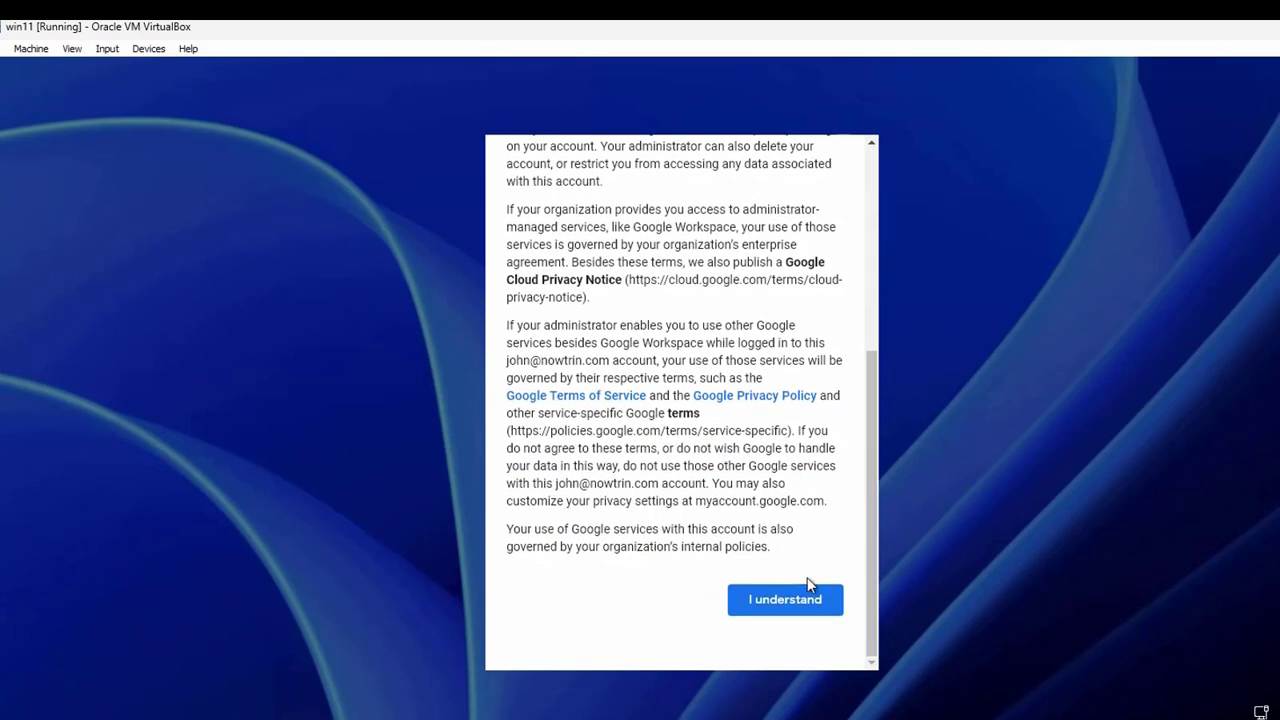
click(785, 599)
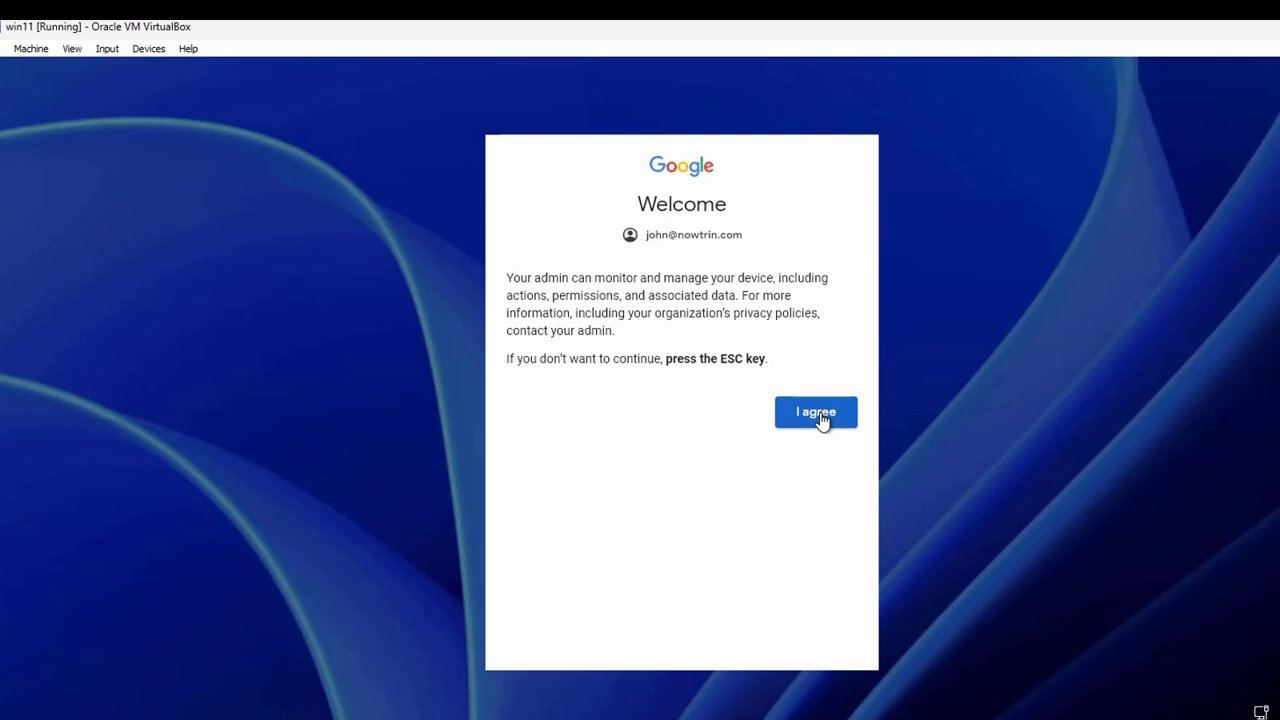
click(816, 412)
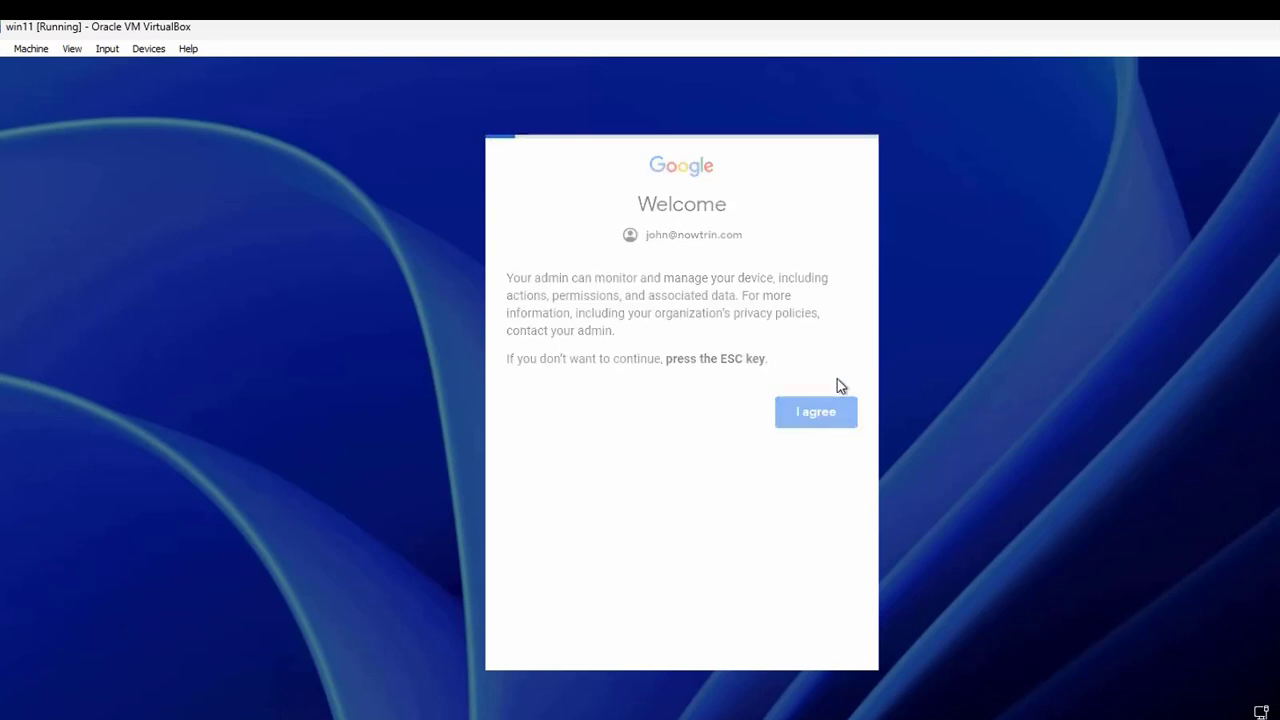
click(815, 411)
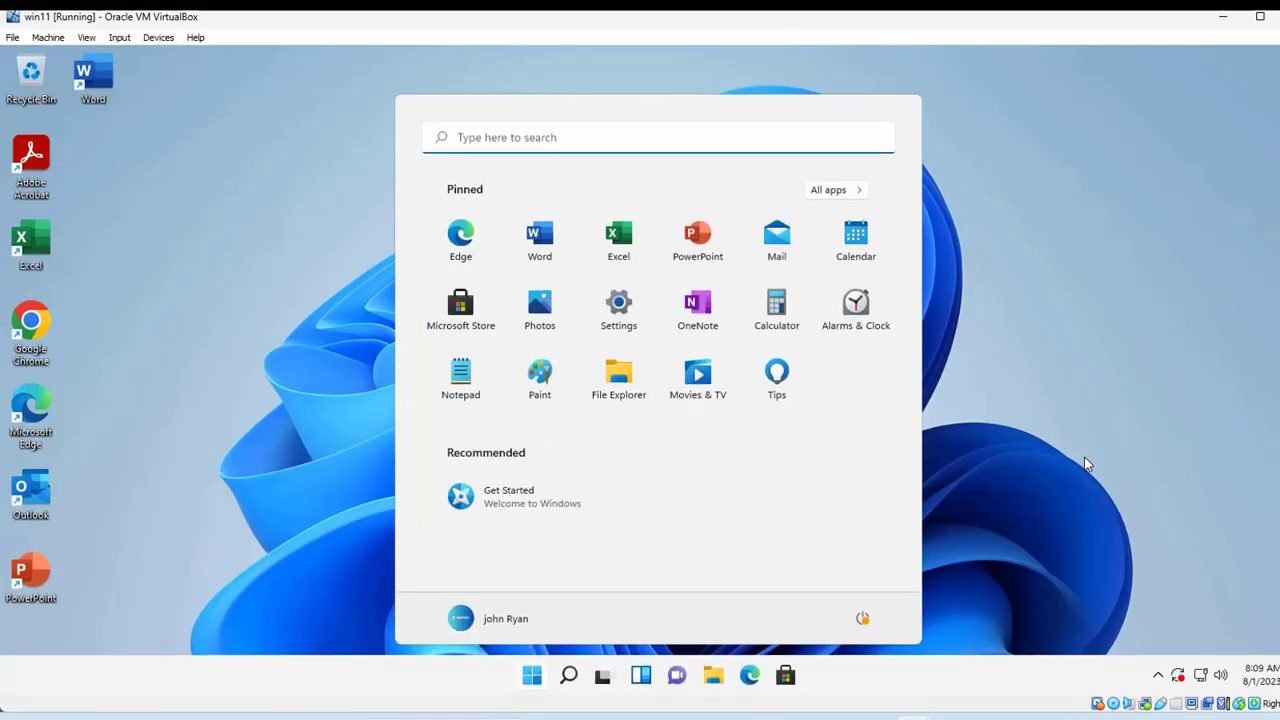
mouse_move(1123, 415)
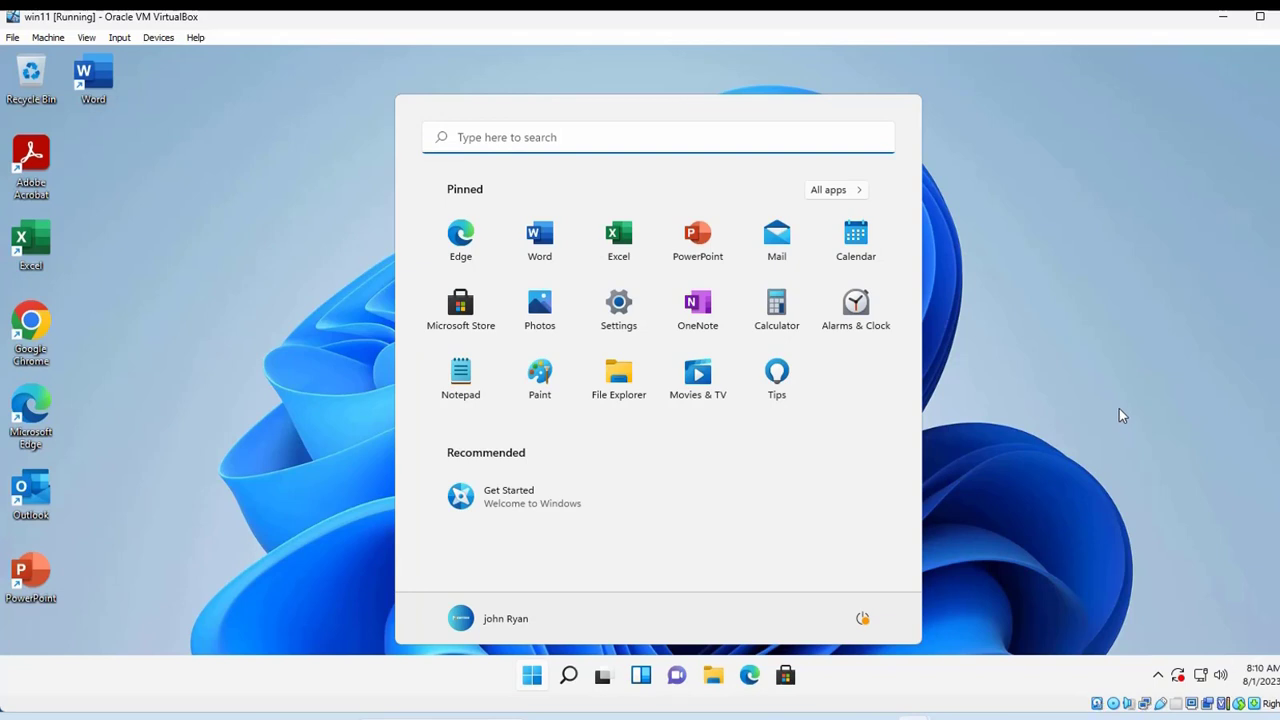
mouse_move(1012, 402)
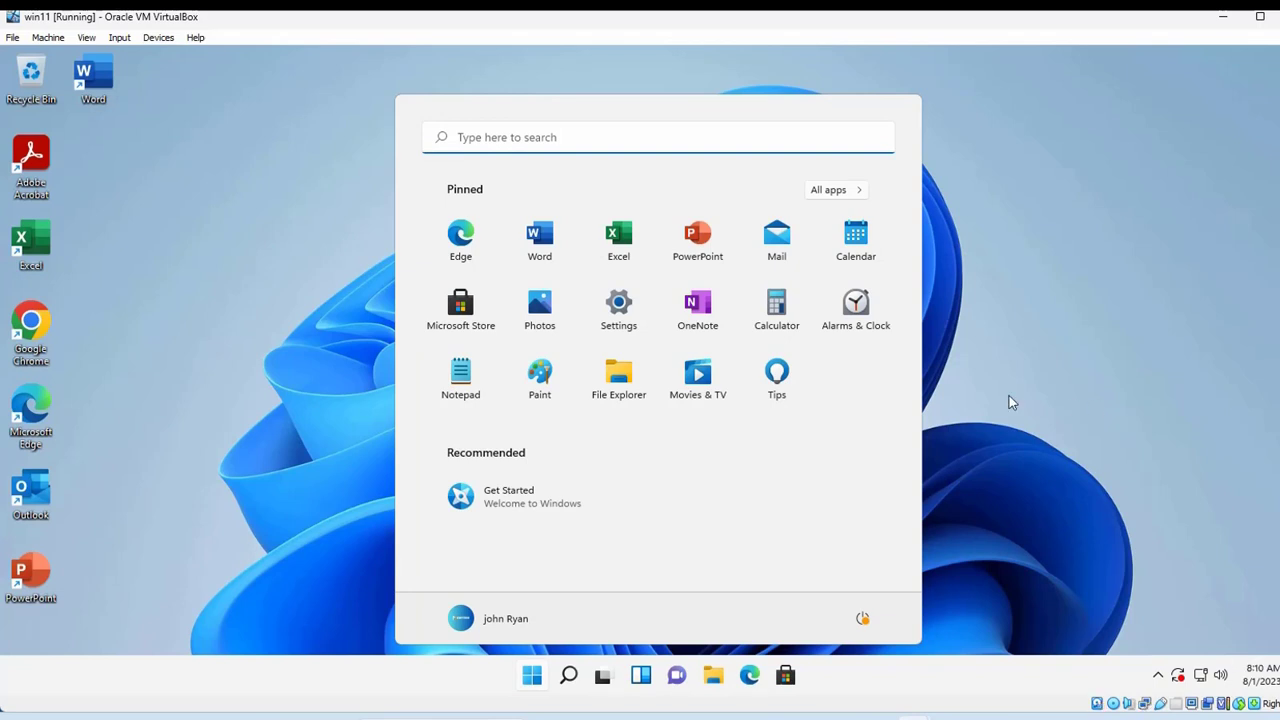
- Launch Chrome without sync, load Gmail in a new tab, then sign out of Windows
click(532, 674)
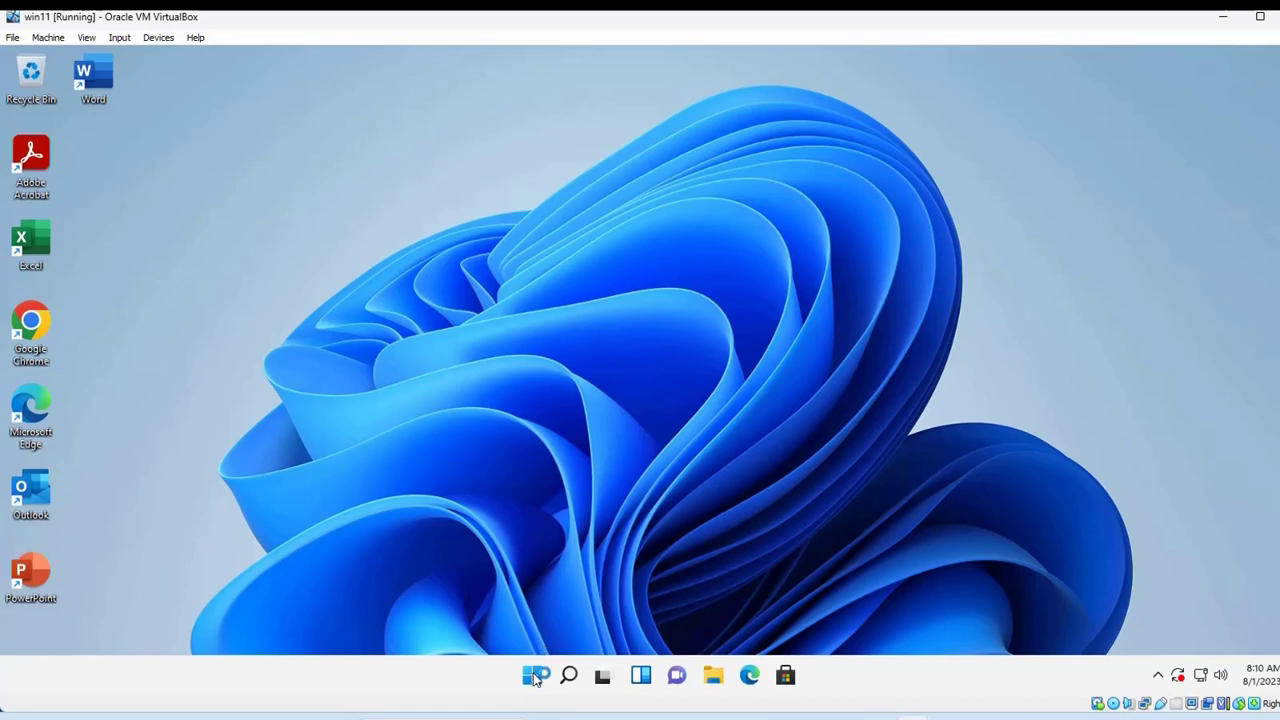
mouse_move(32, 345)
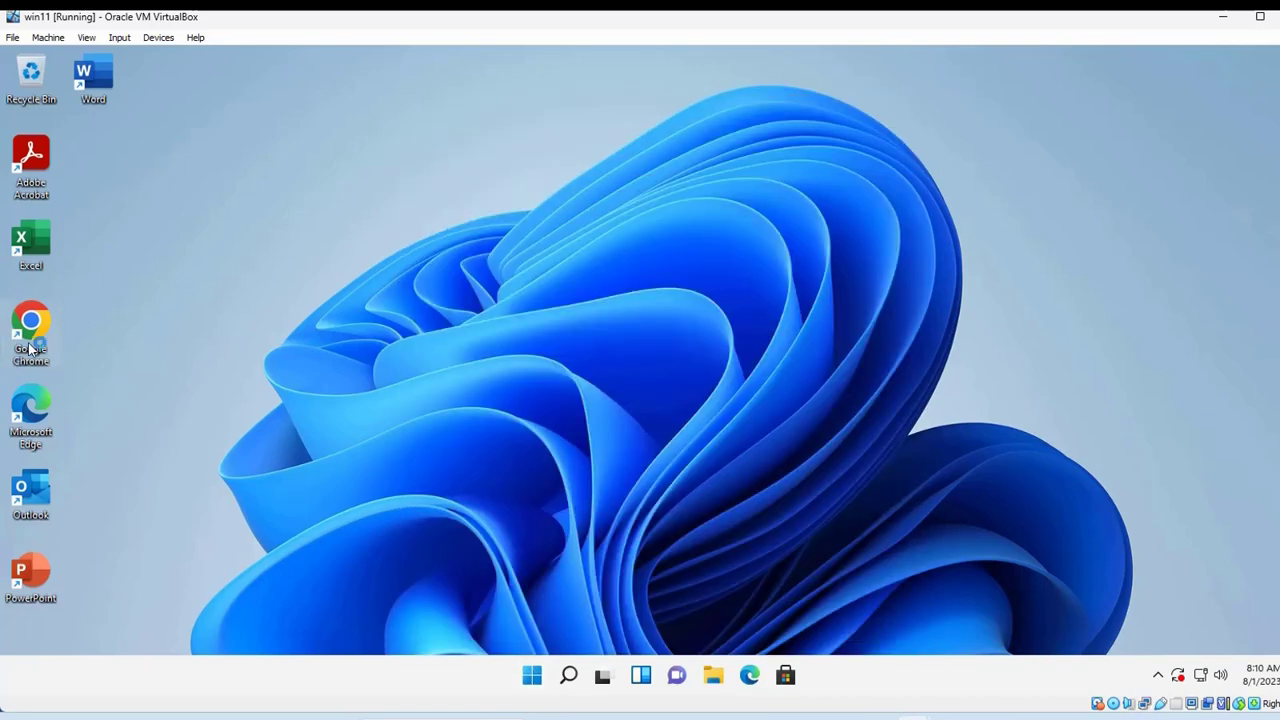
double_click(31, 335)
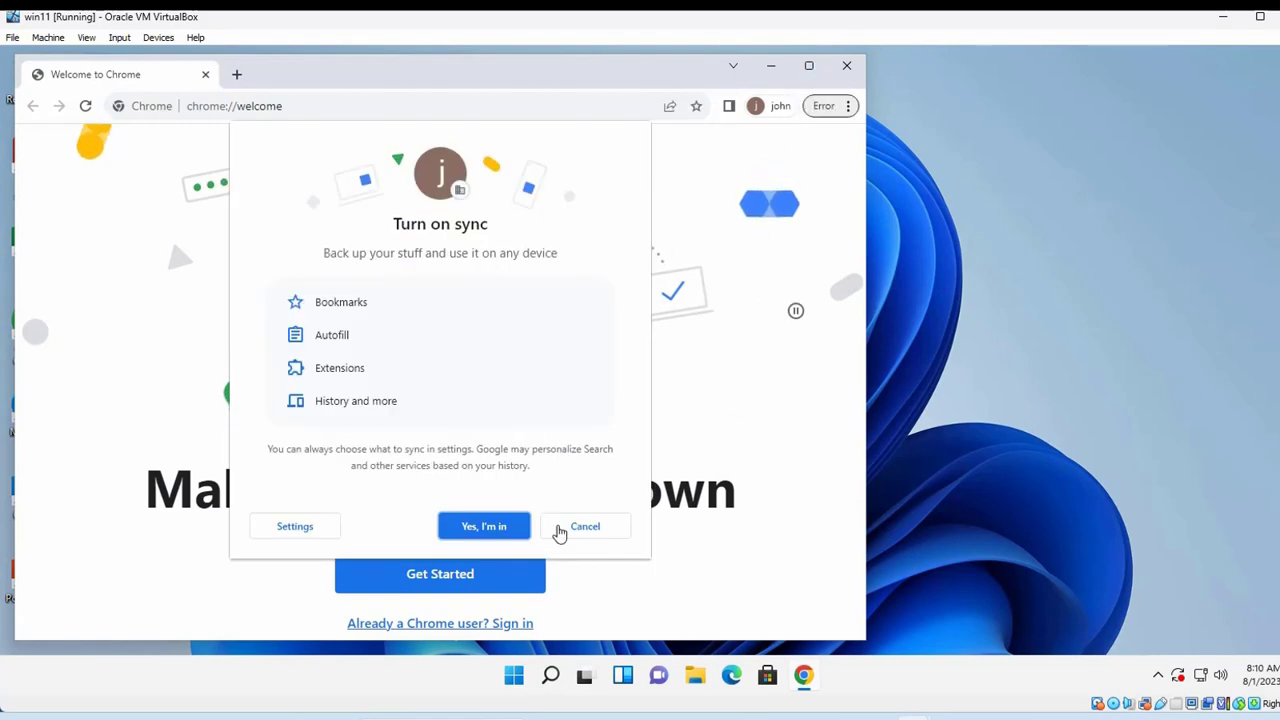
click(585, 526)
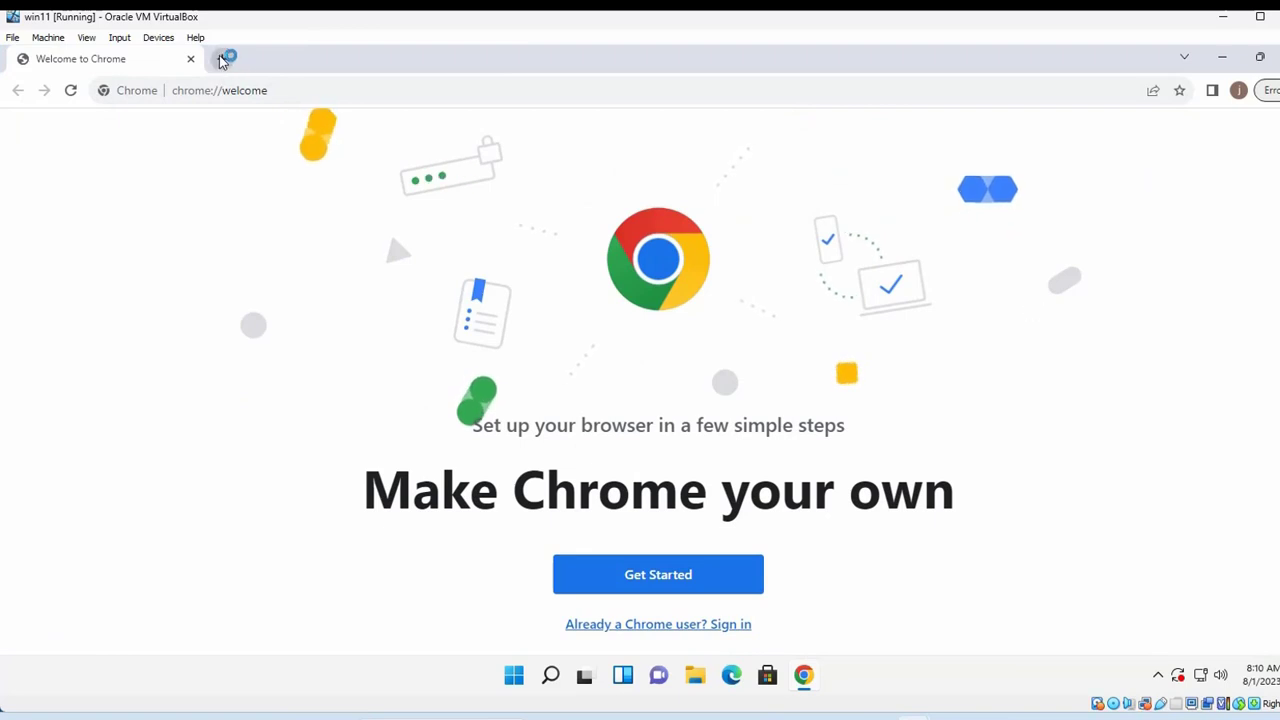
click(227, 58)
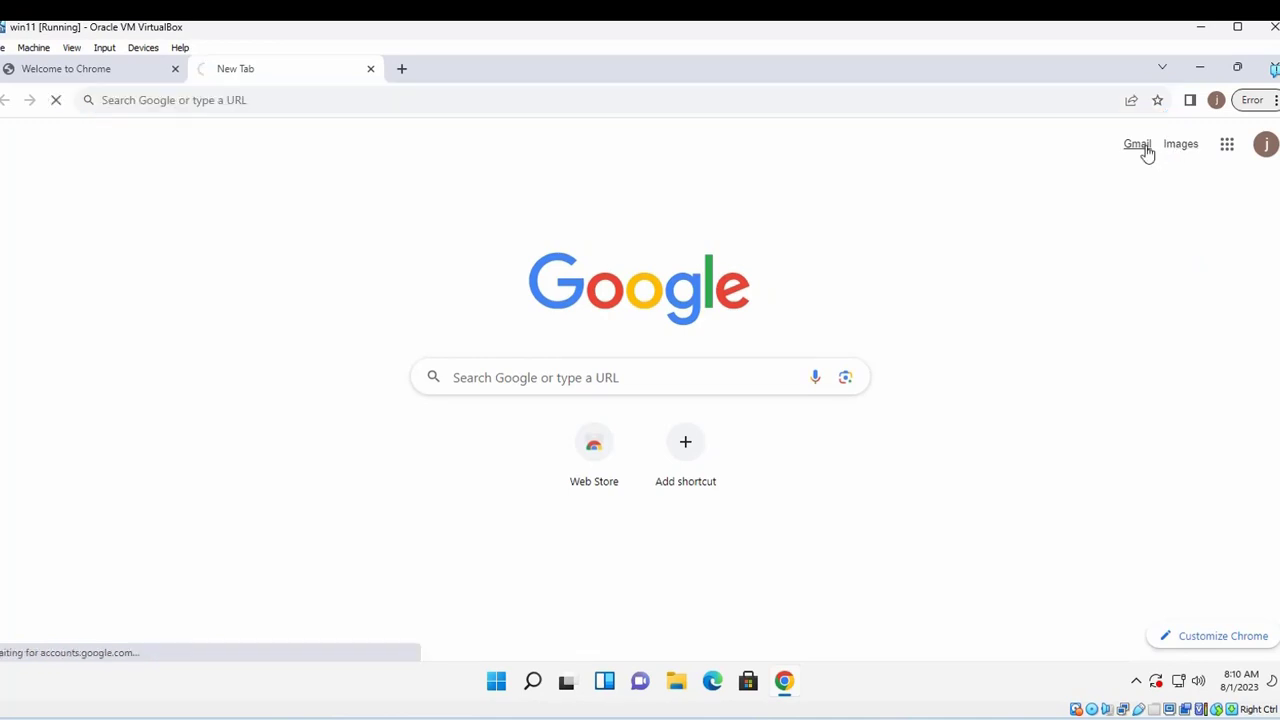
click(1137, 143)
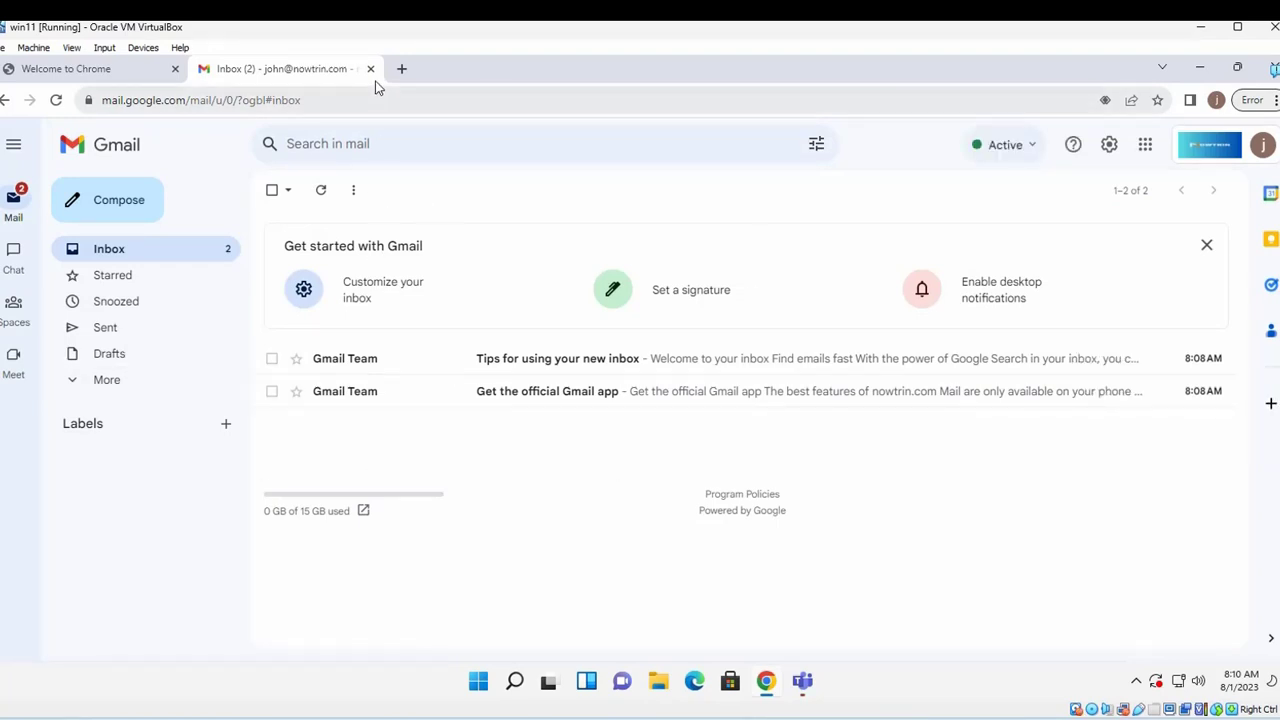
click(478, 681)
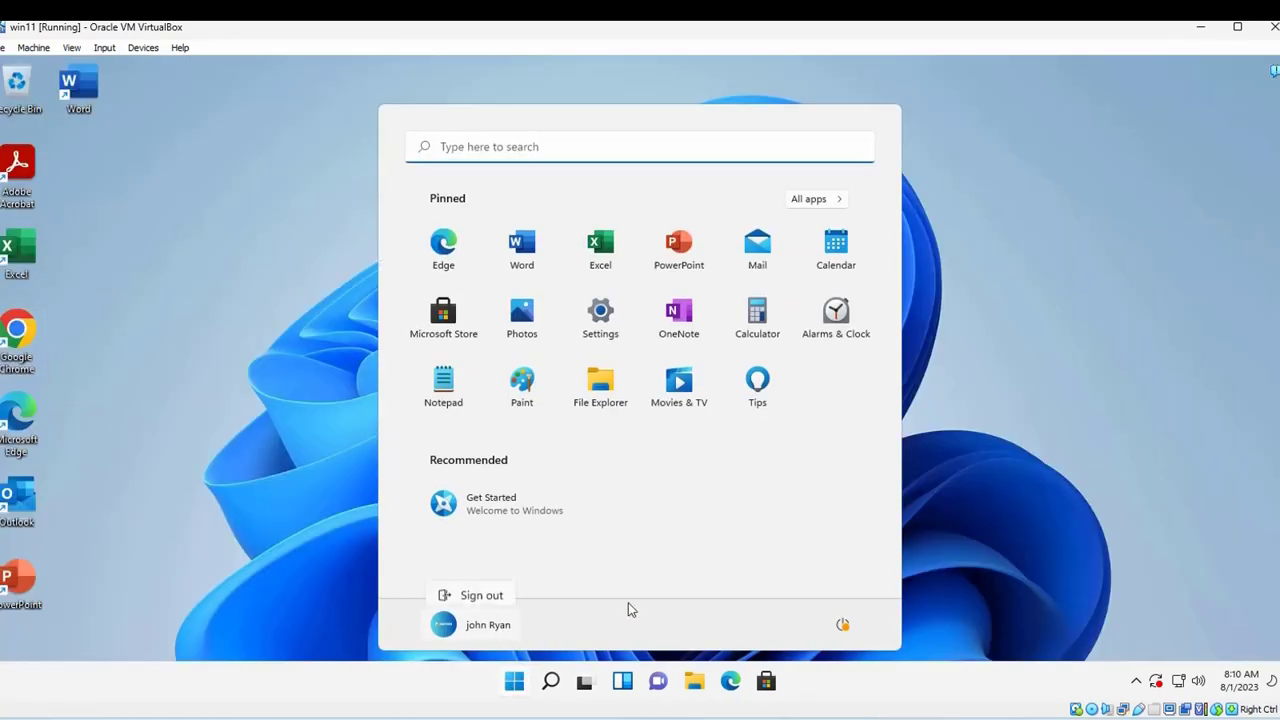
click(481, 595)
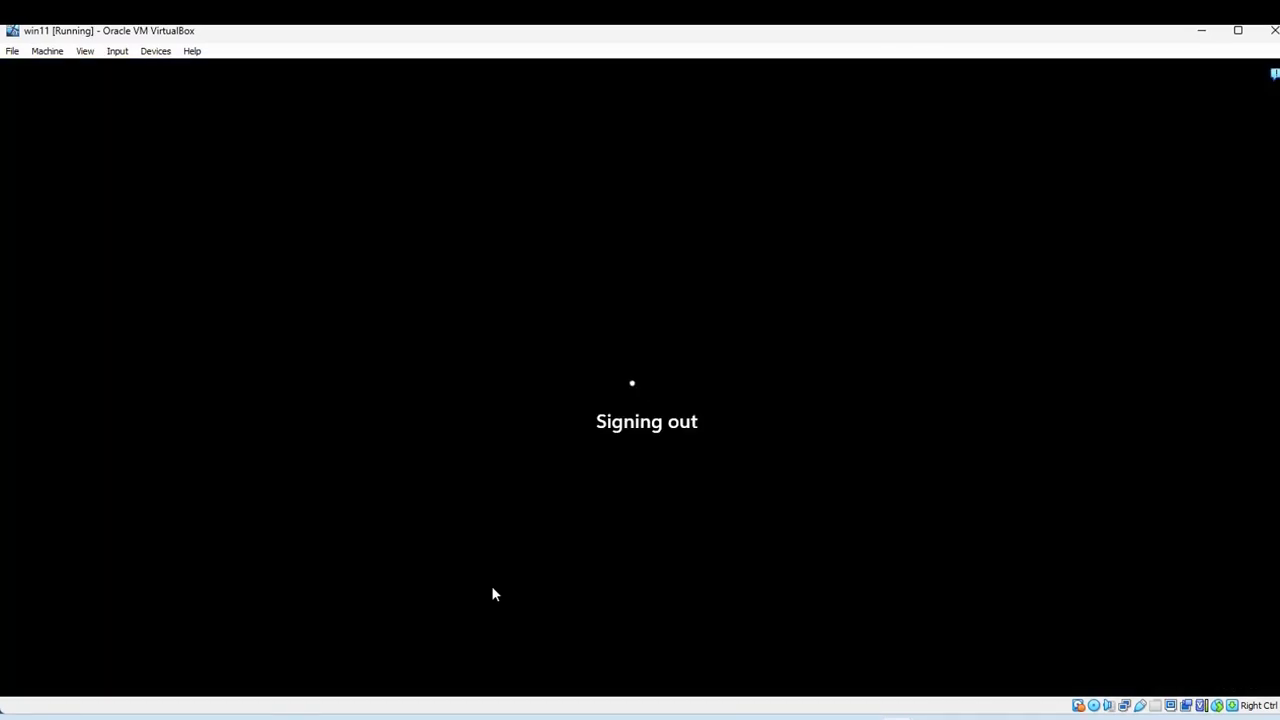